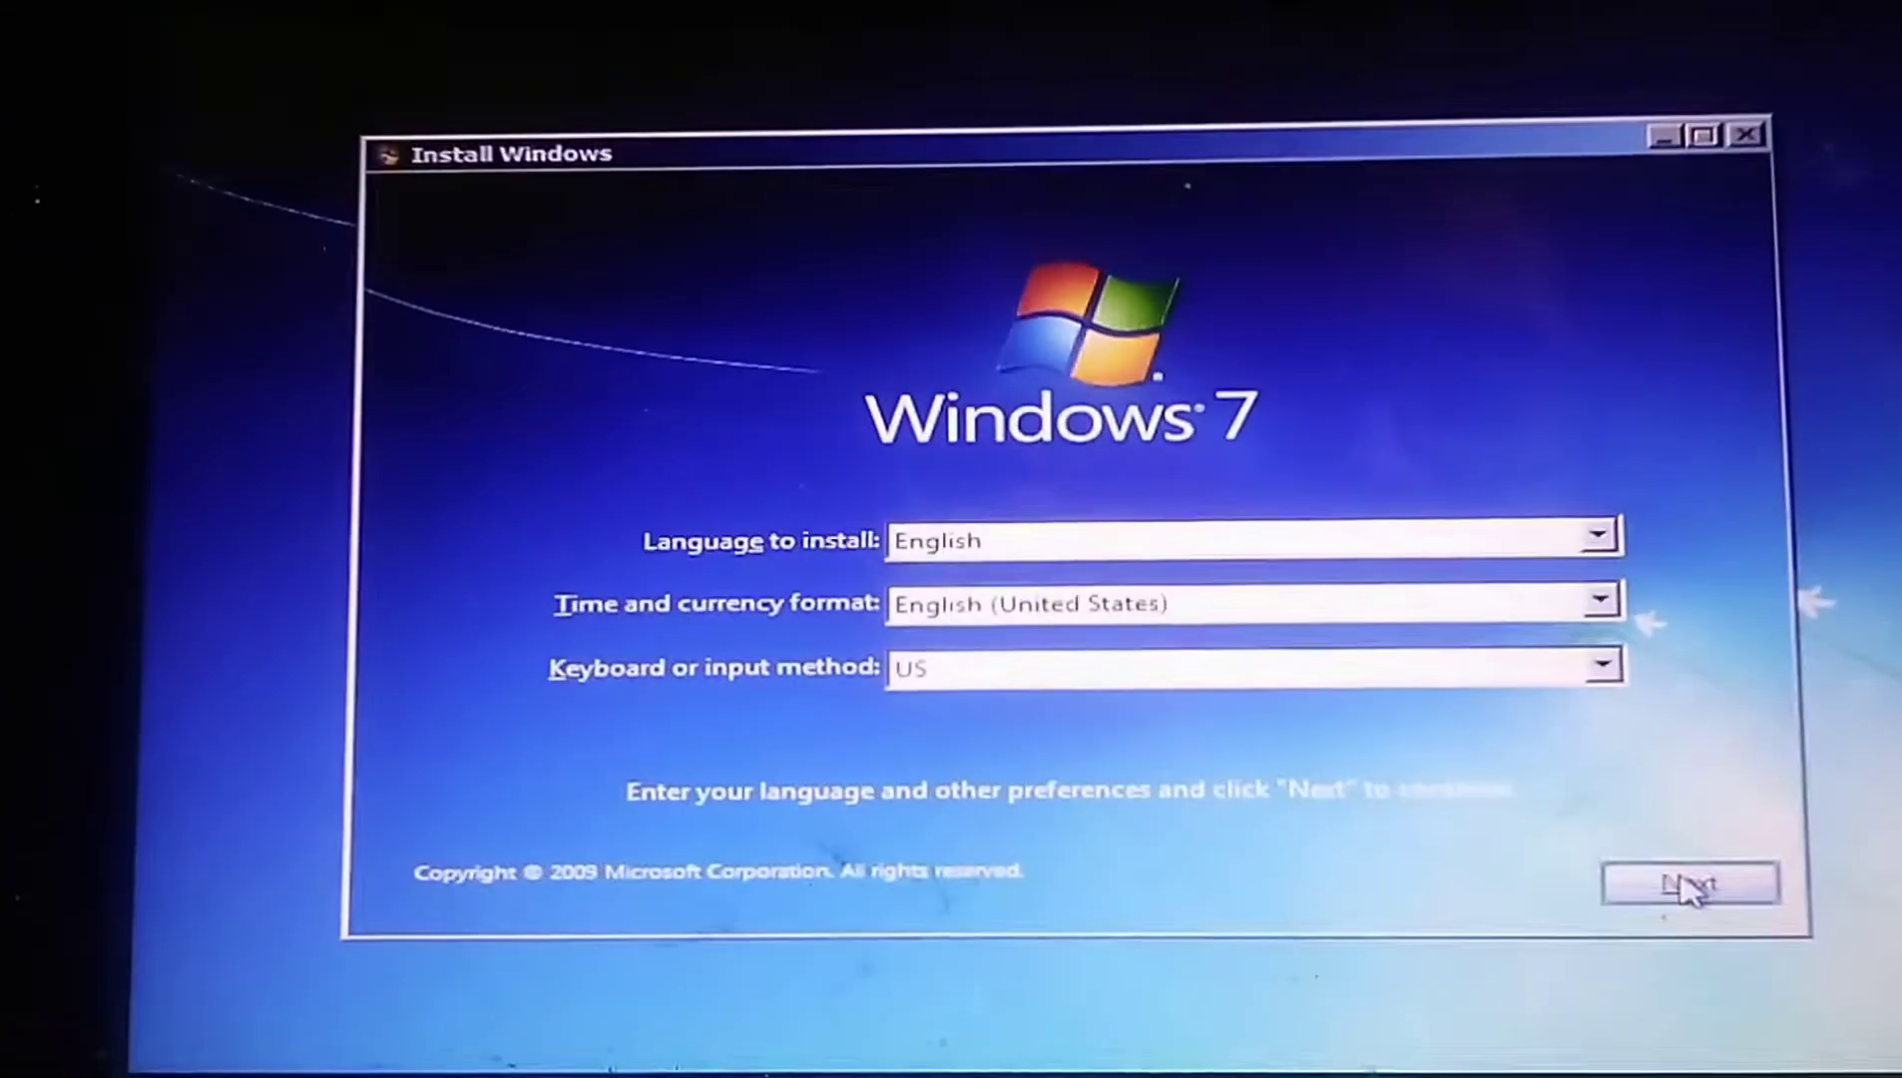
- Keep English with US time and keyboard settings and accept the license terms
left_click(1689, 883)
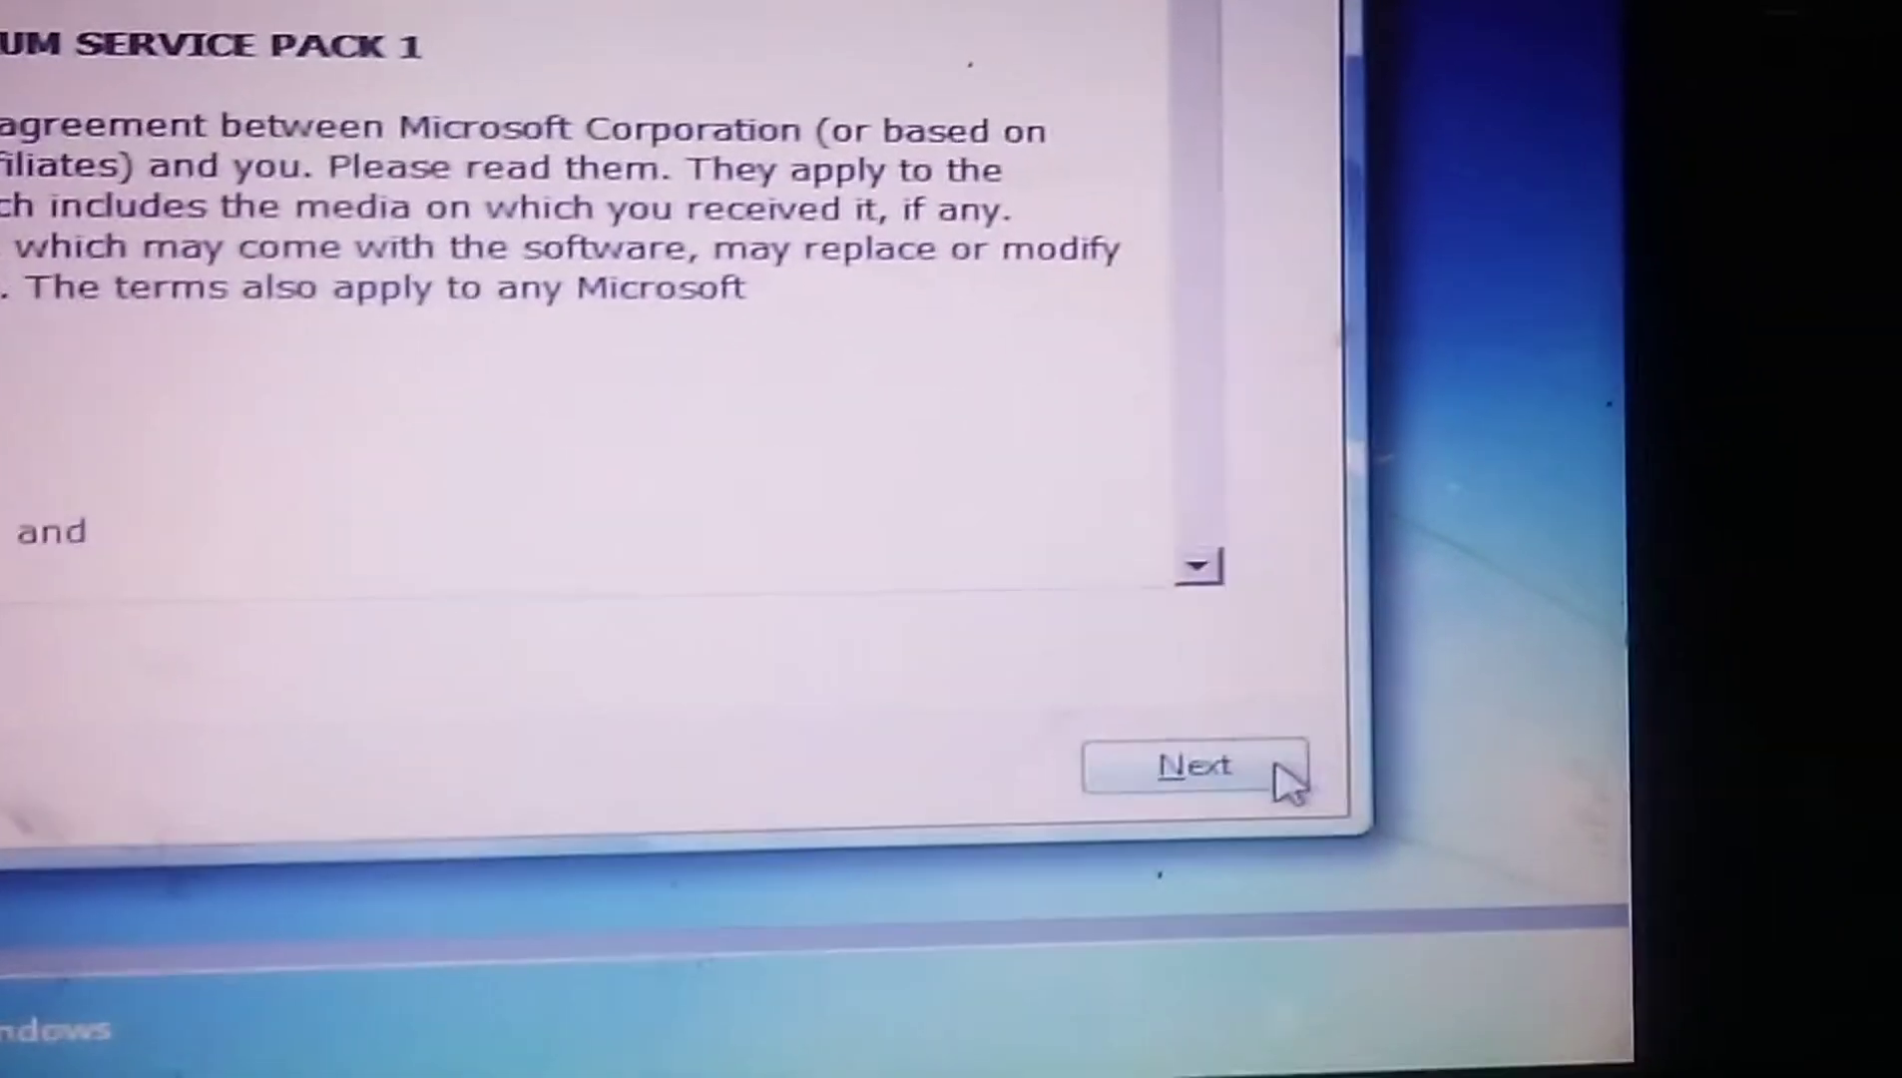
left_click(1195, 764)
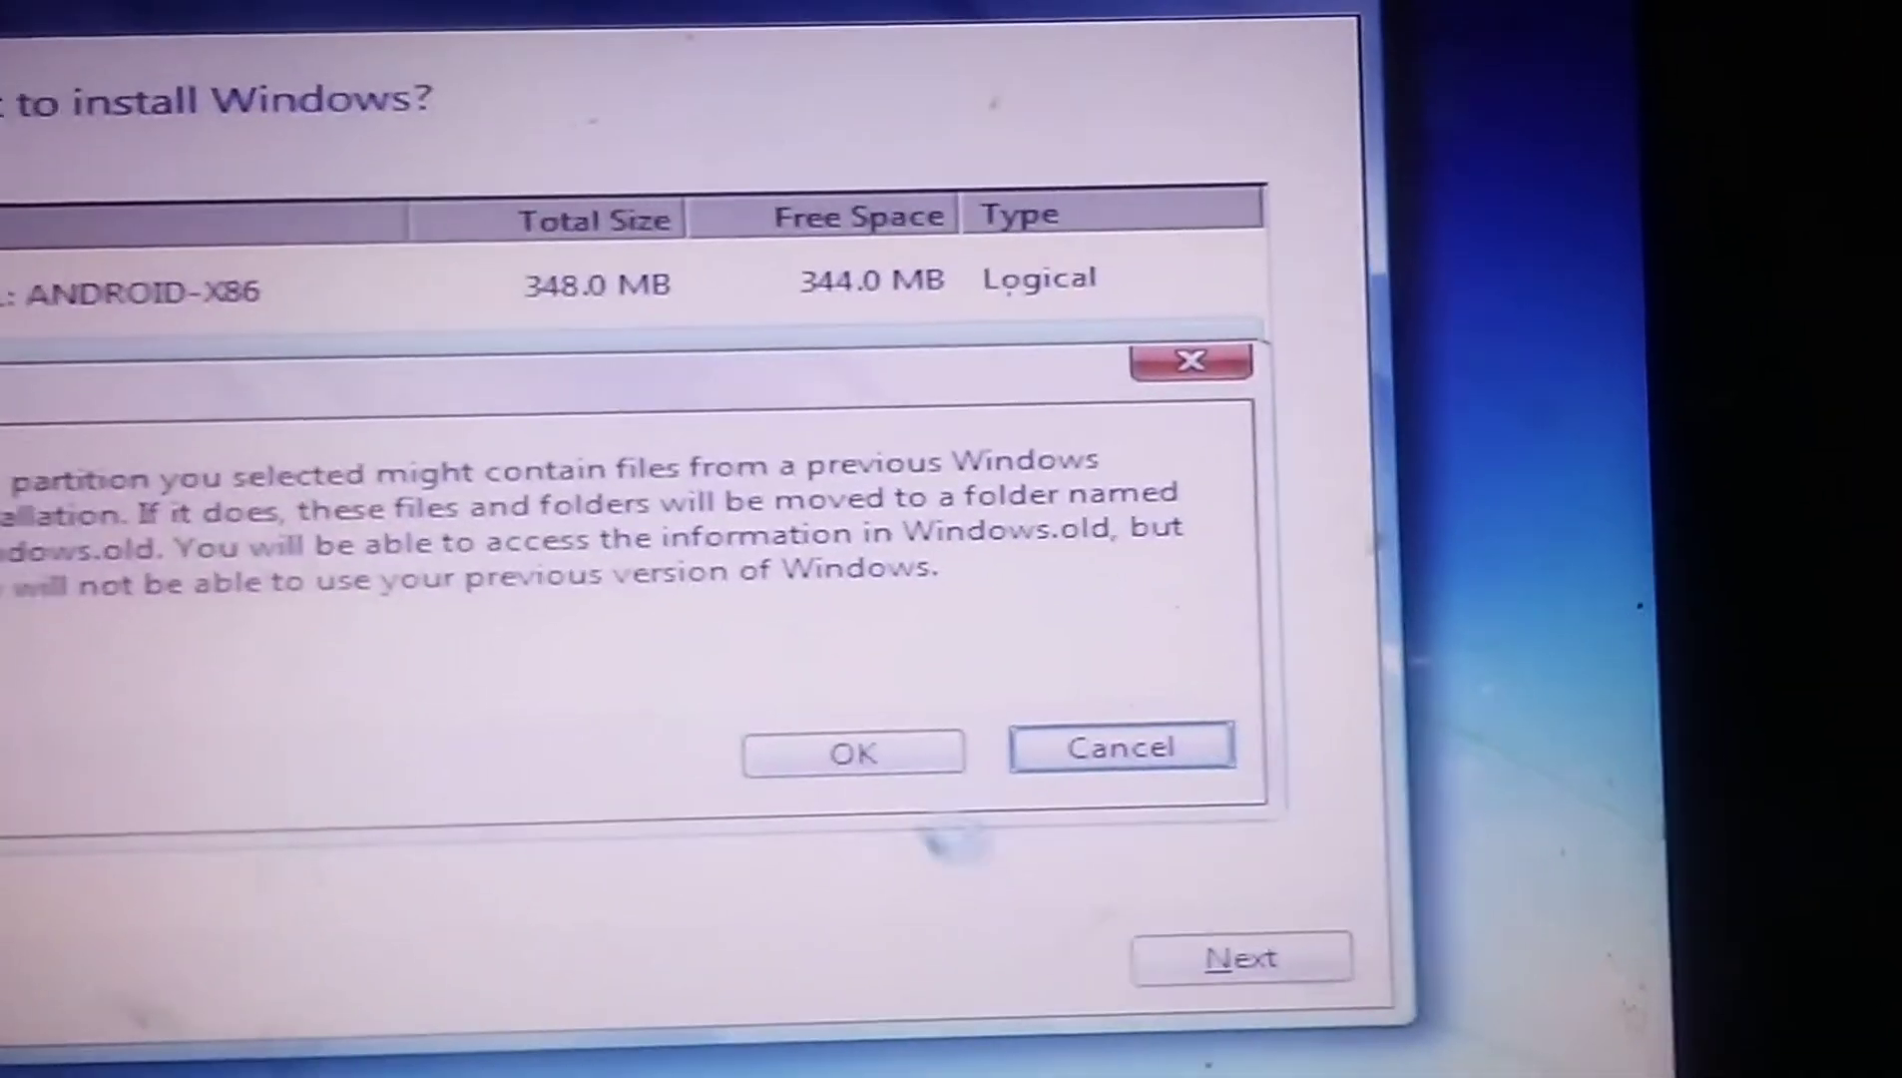
- Accept the Windows.old warning so installation proceeds onto the chosen partition
left_click(852, 749)
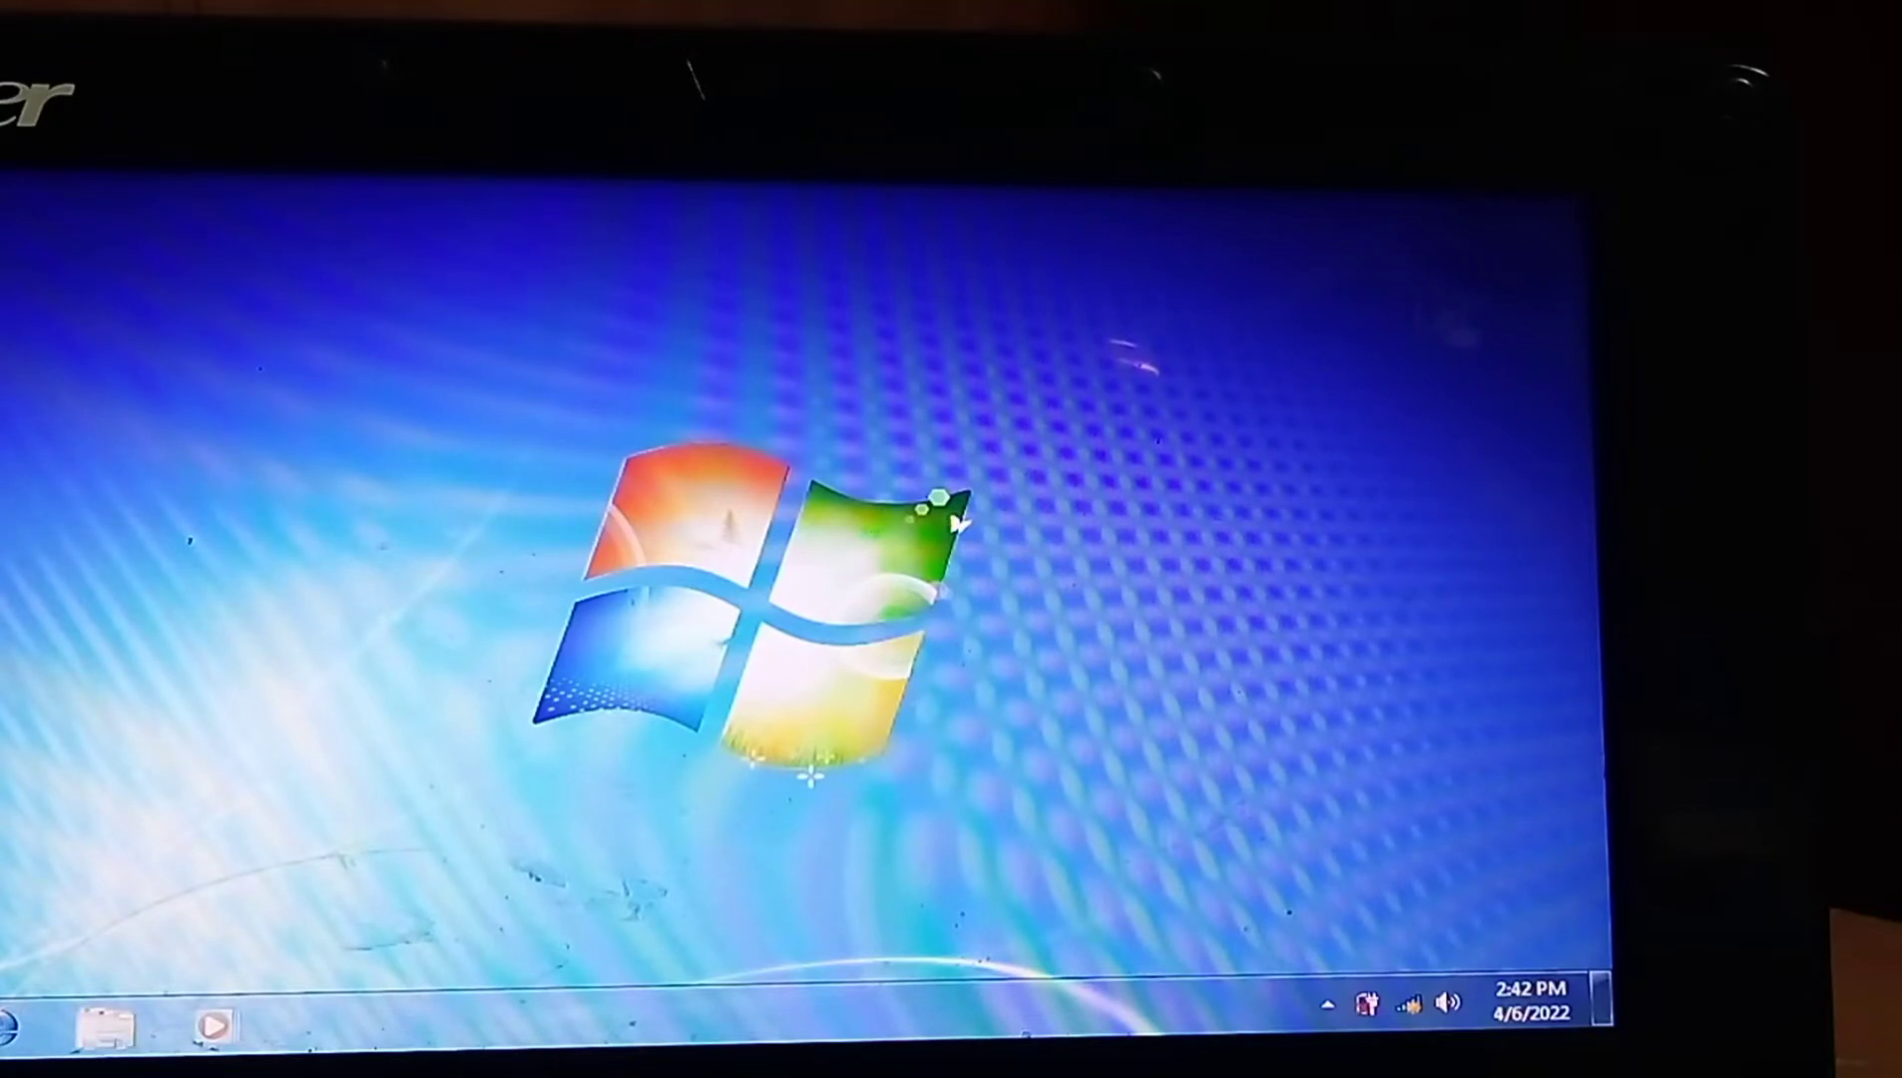
left_click(30, 1038)
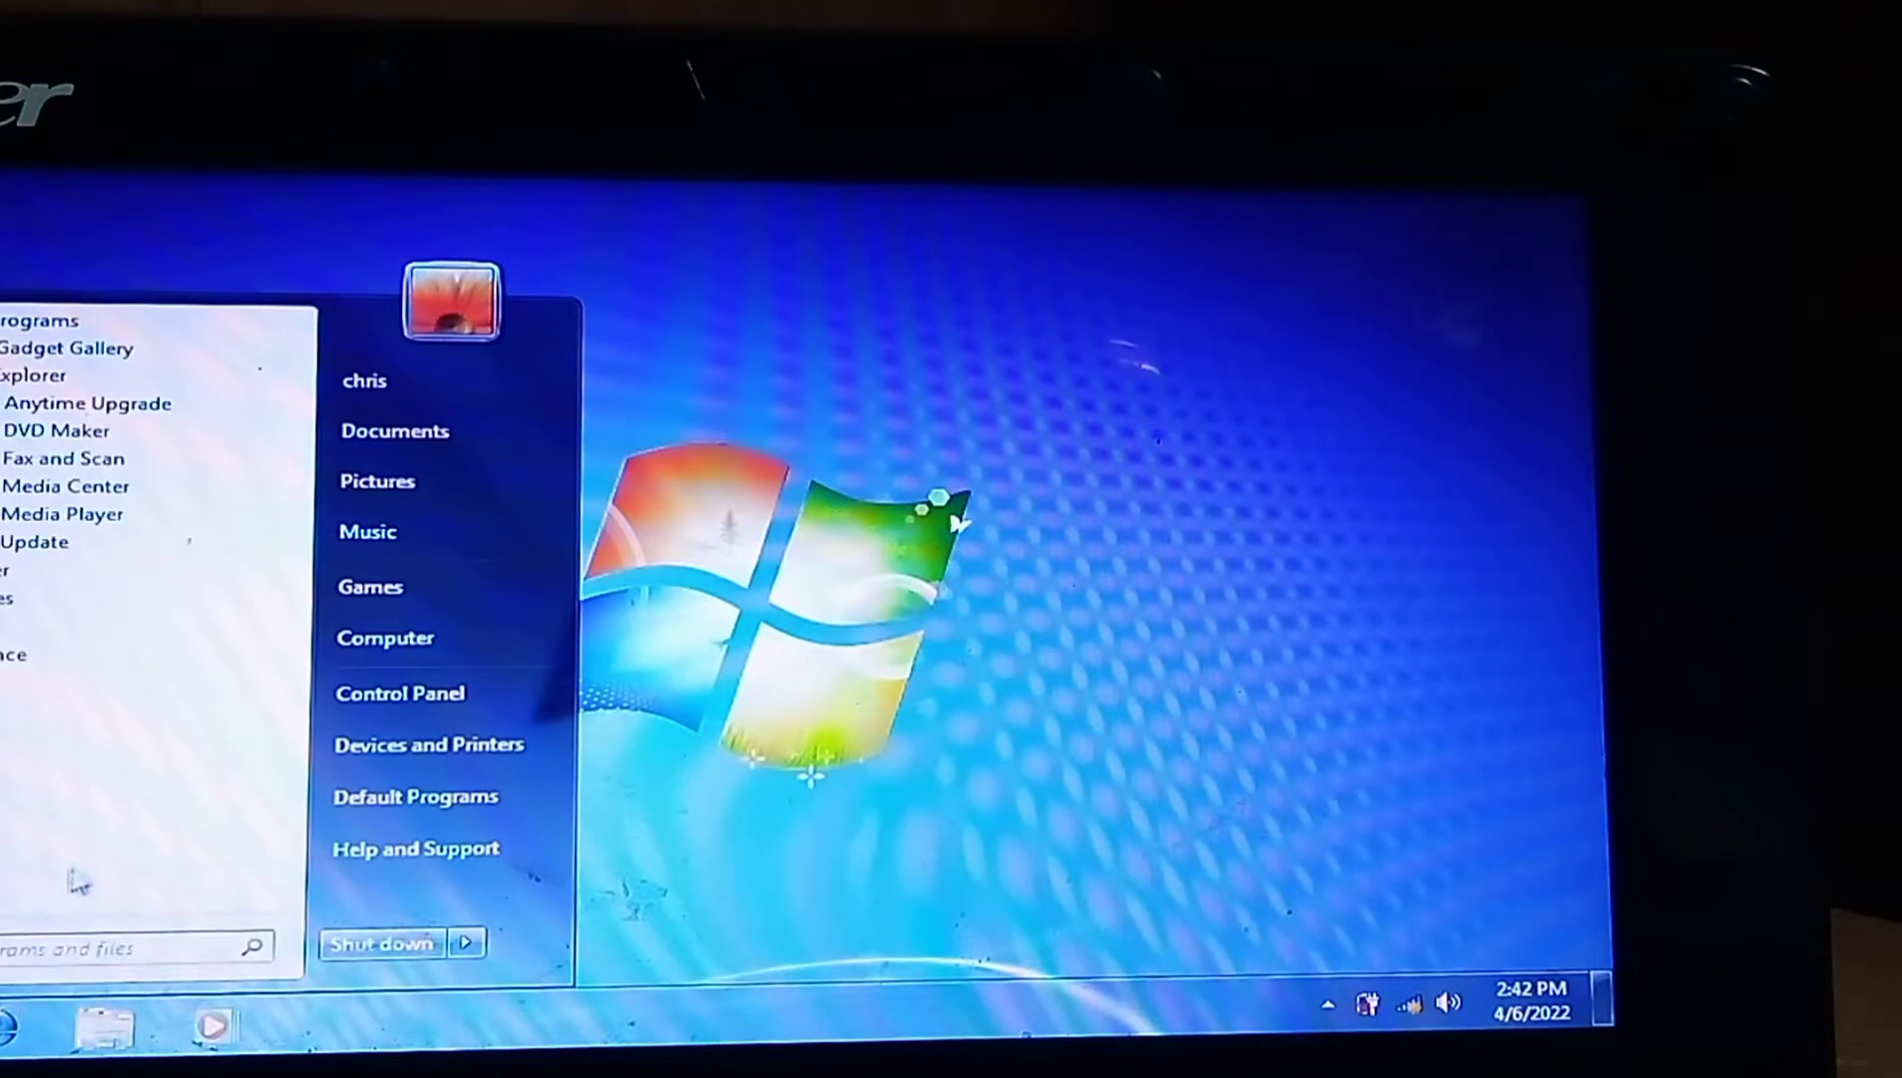
mouse_move(86, 403)
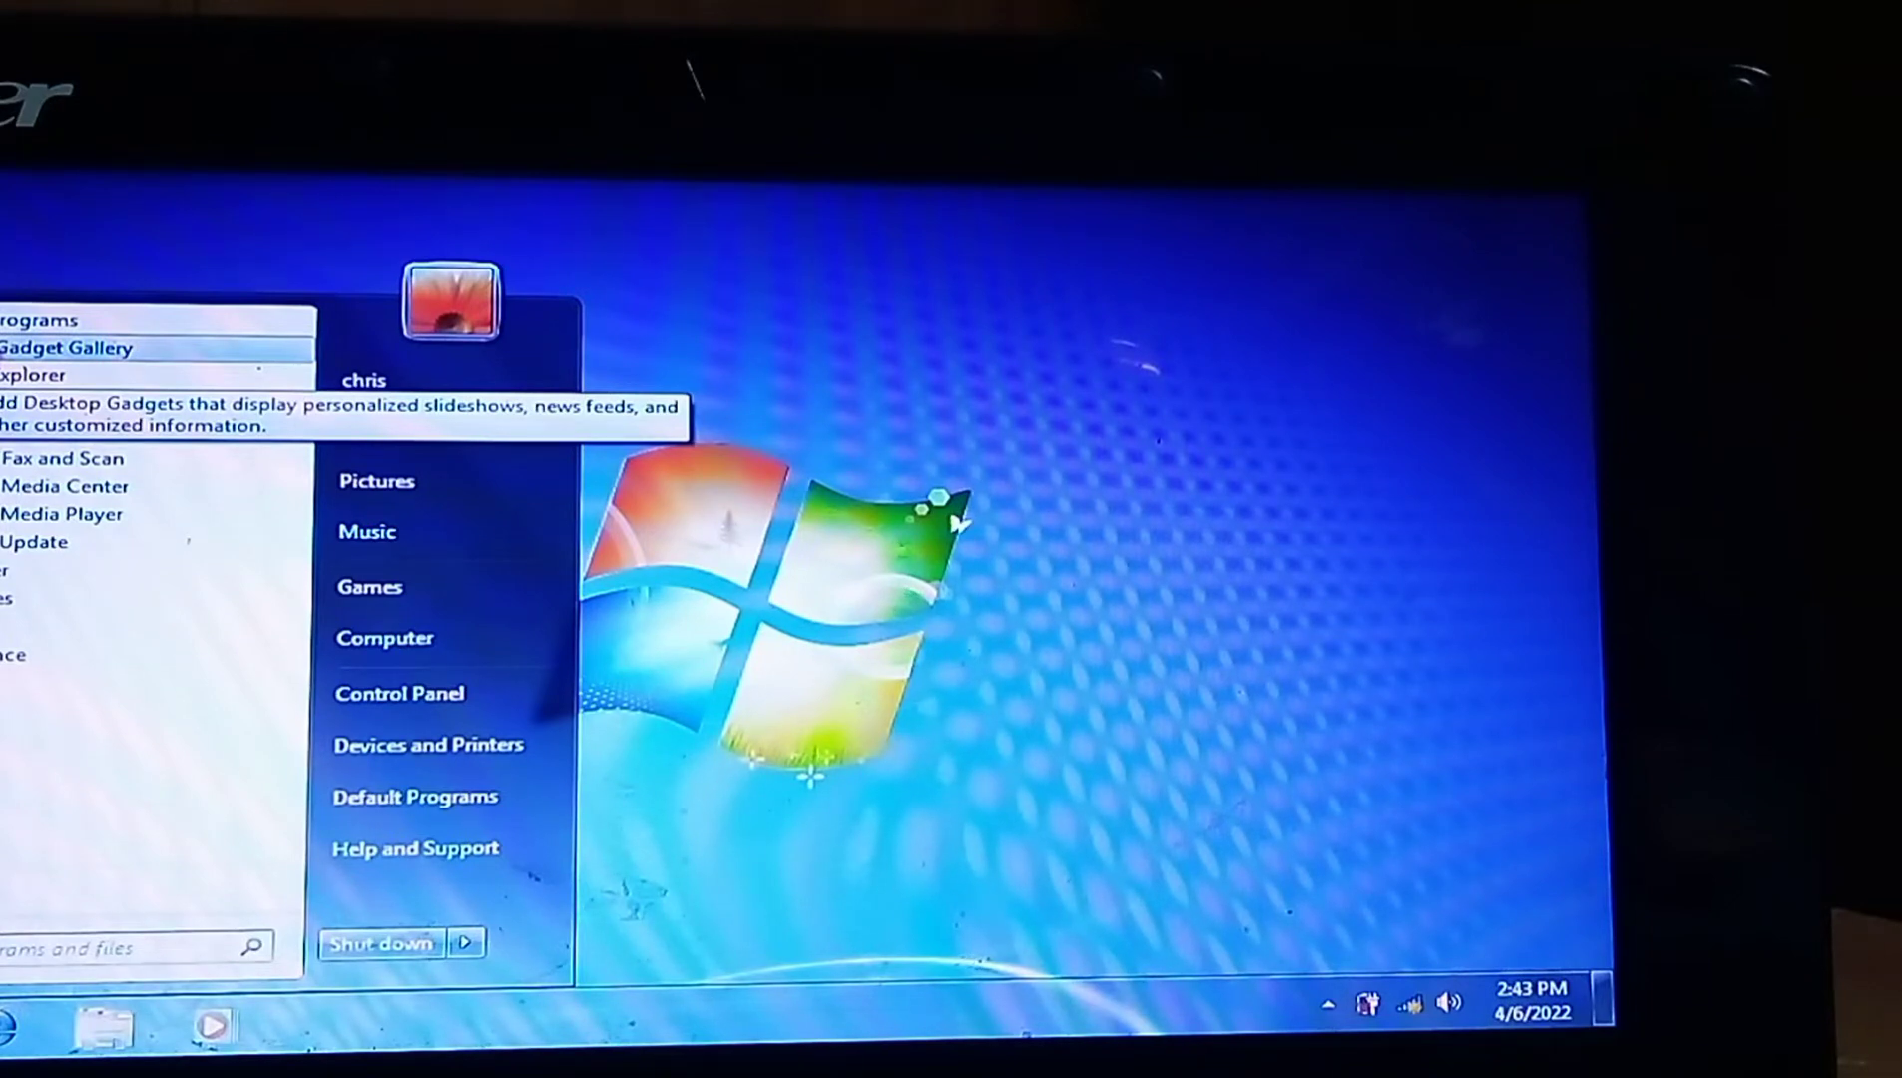
mouse_move(35, 378)
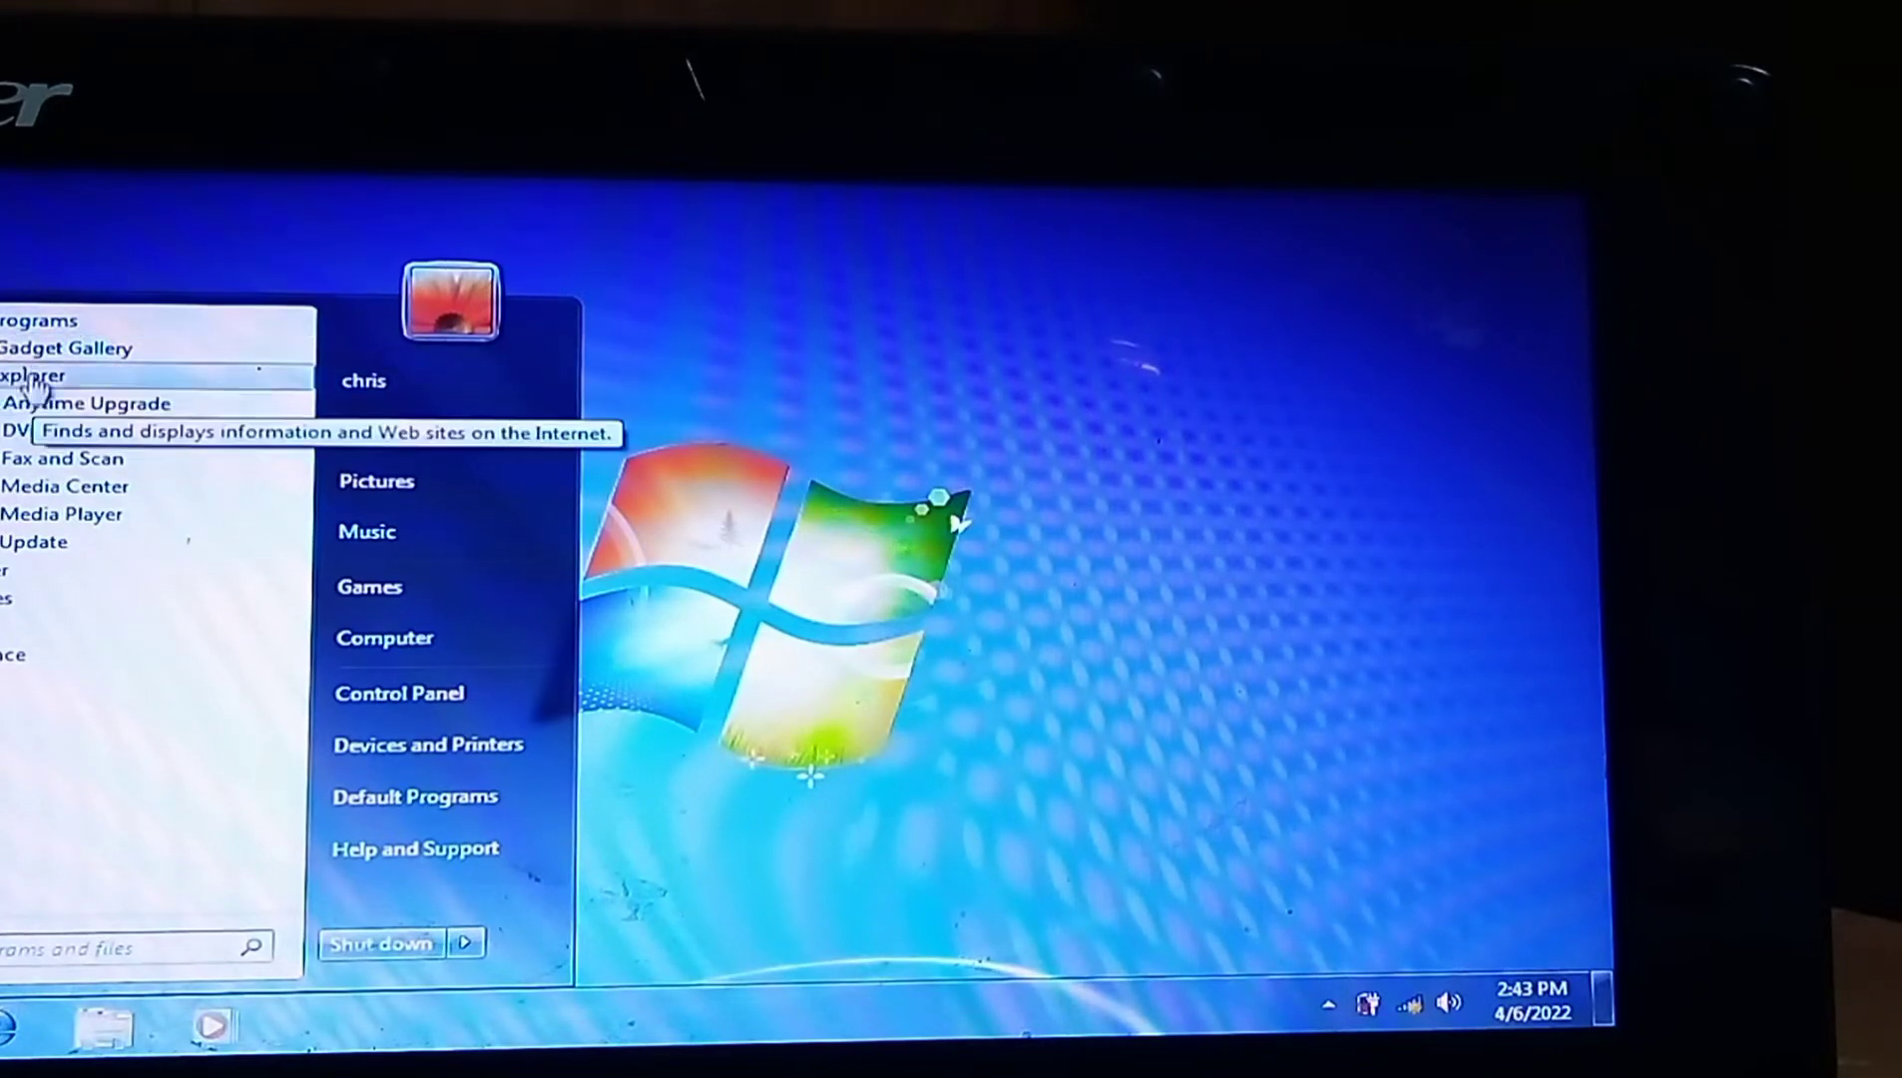
mouse_move(64, 458)
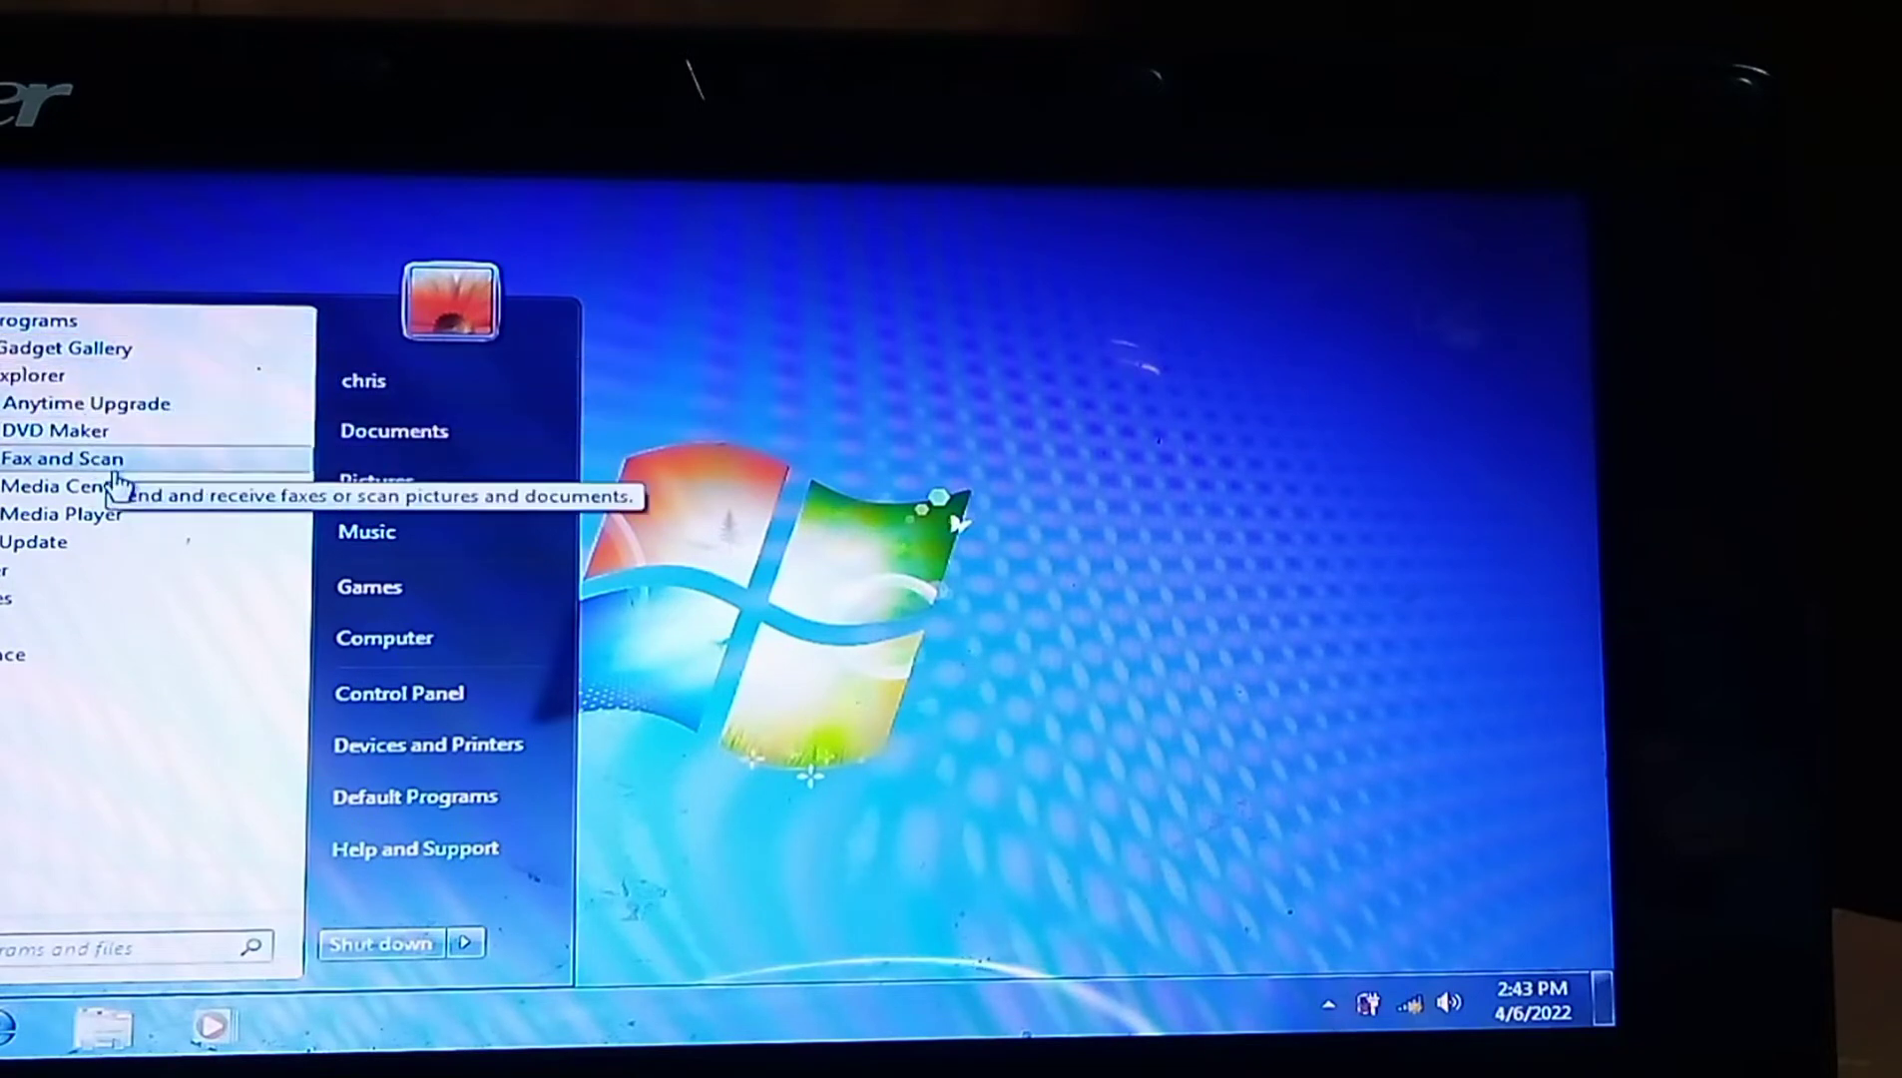
mouse_move(66, 485)
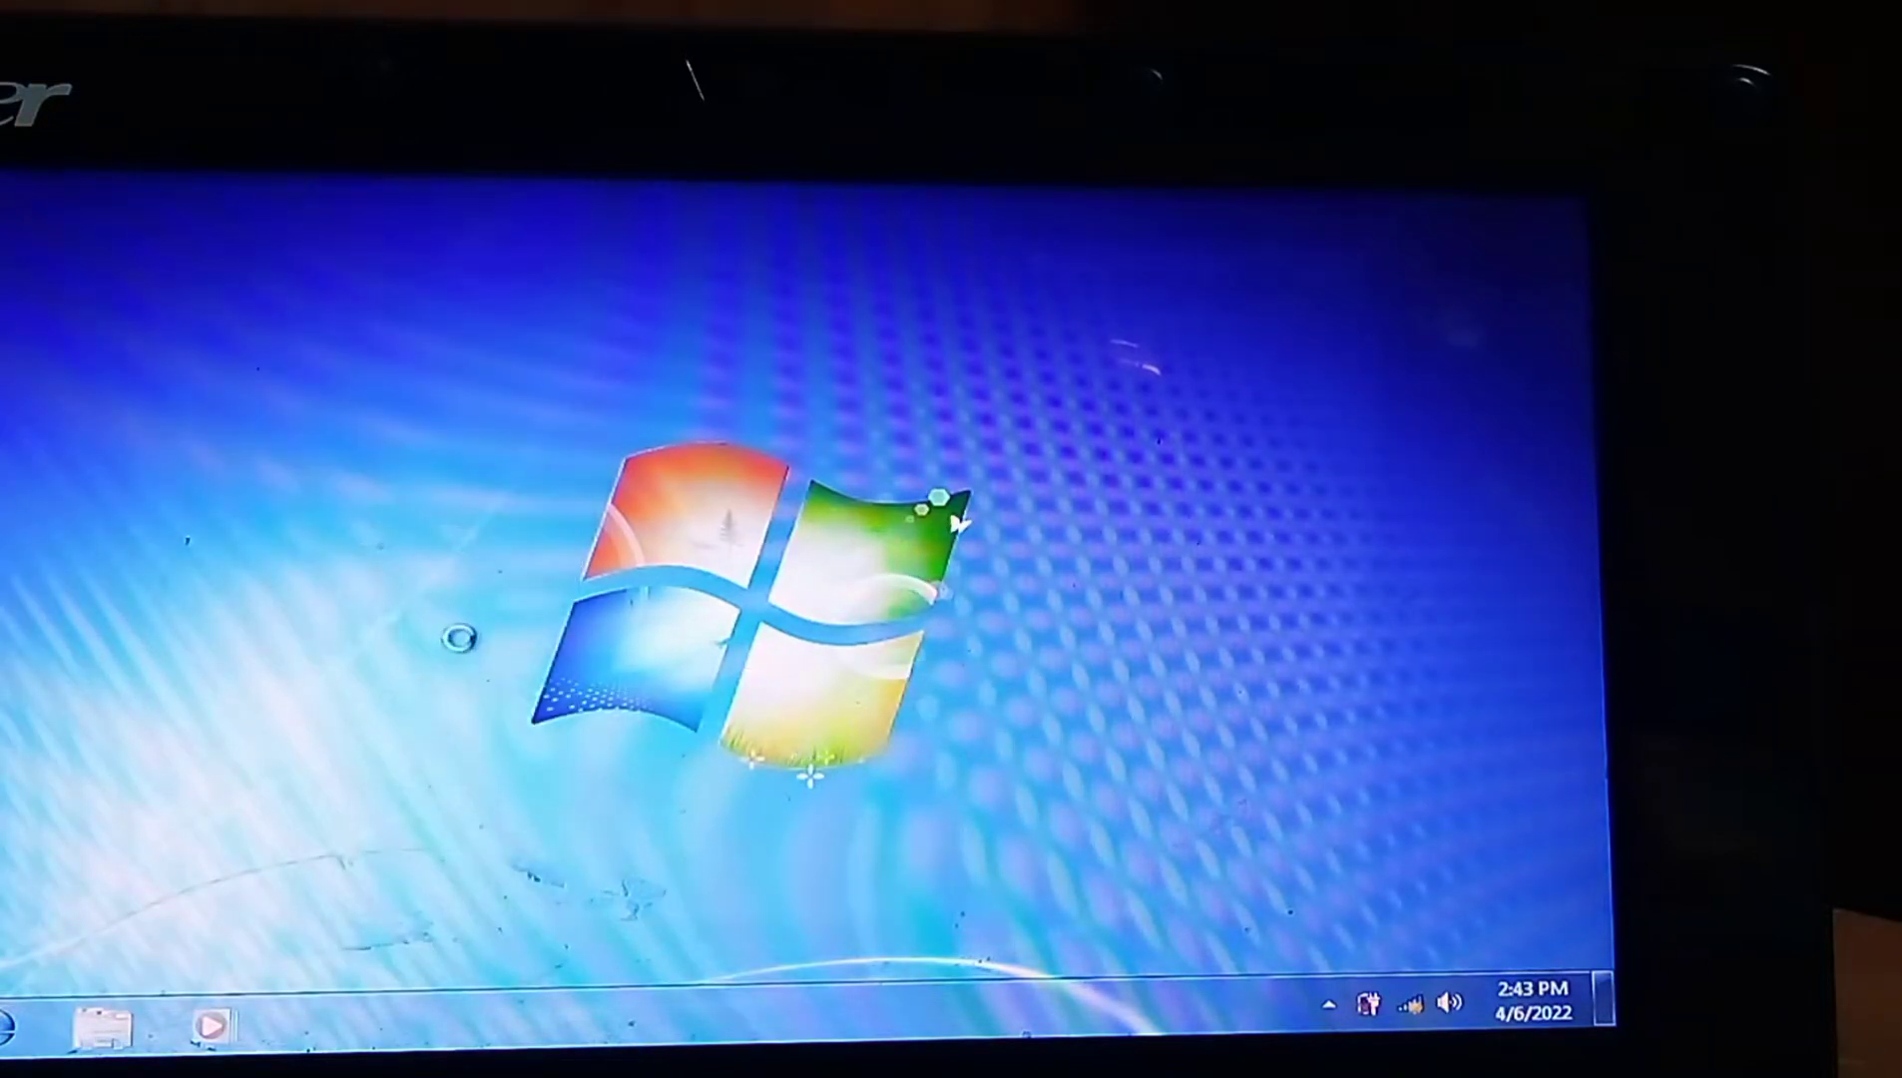
- Show Computer's drives: Local Disk (C:), ANDROID-X86 (D:) and windows 7 (E:)
left_click(94, 1026)
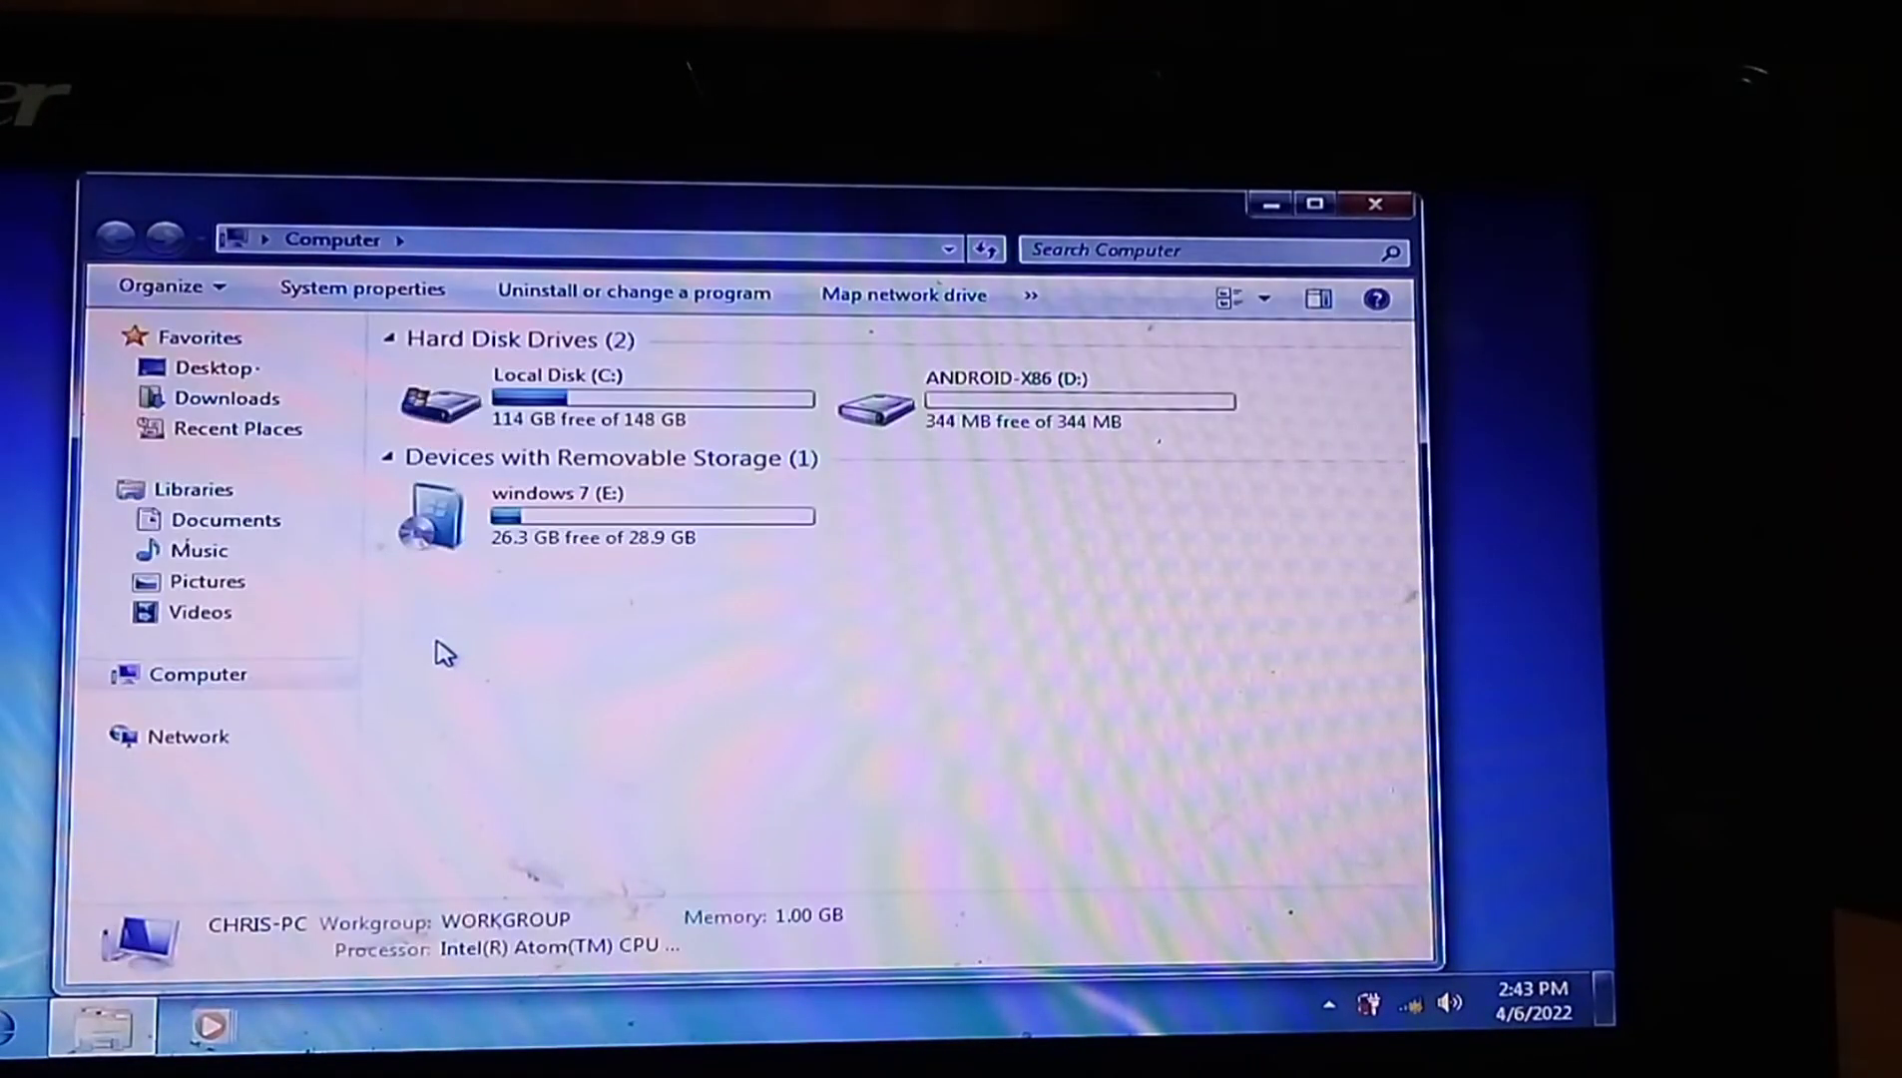
left_click(607, 519)
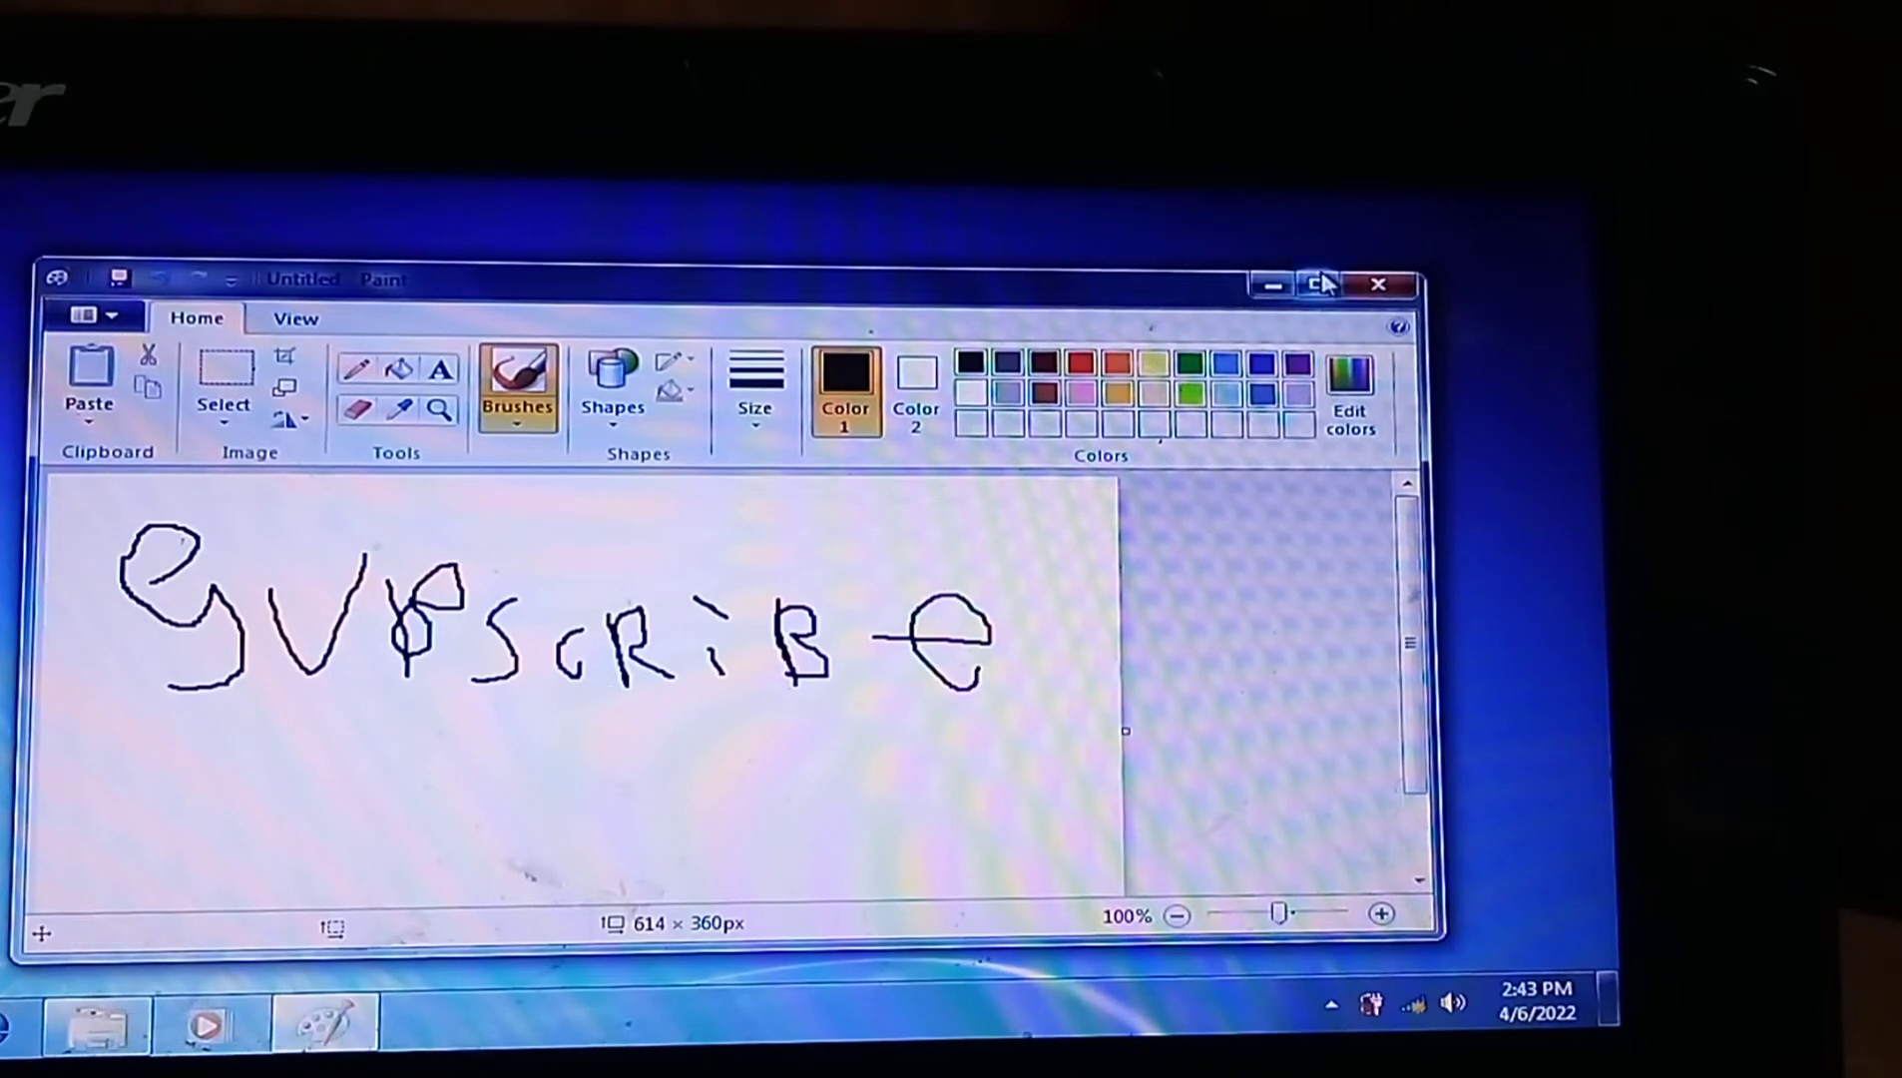
- Handwrite the word subscribe in black brush across the blank Paint canvas
left_click(1380, 283)
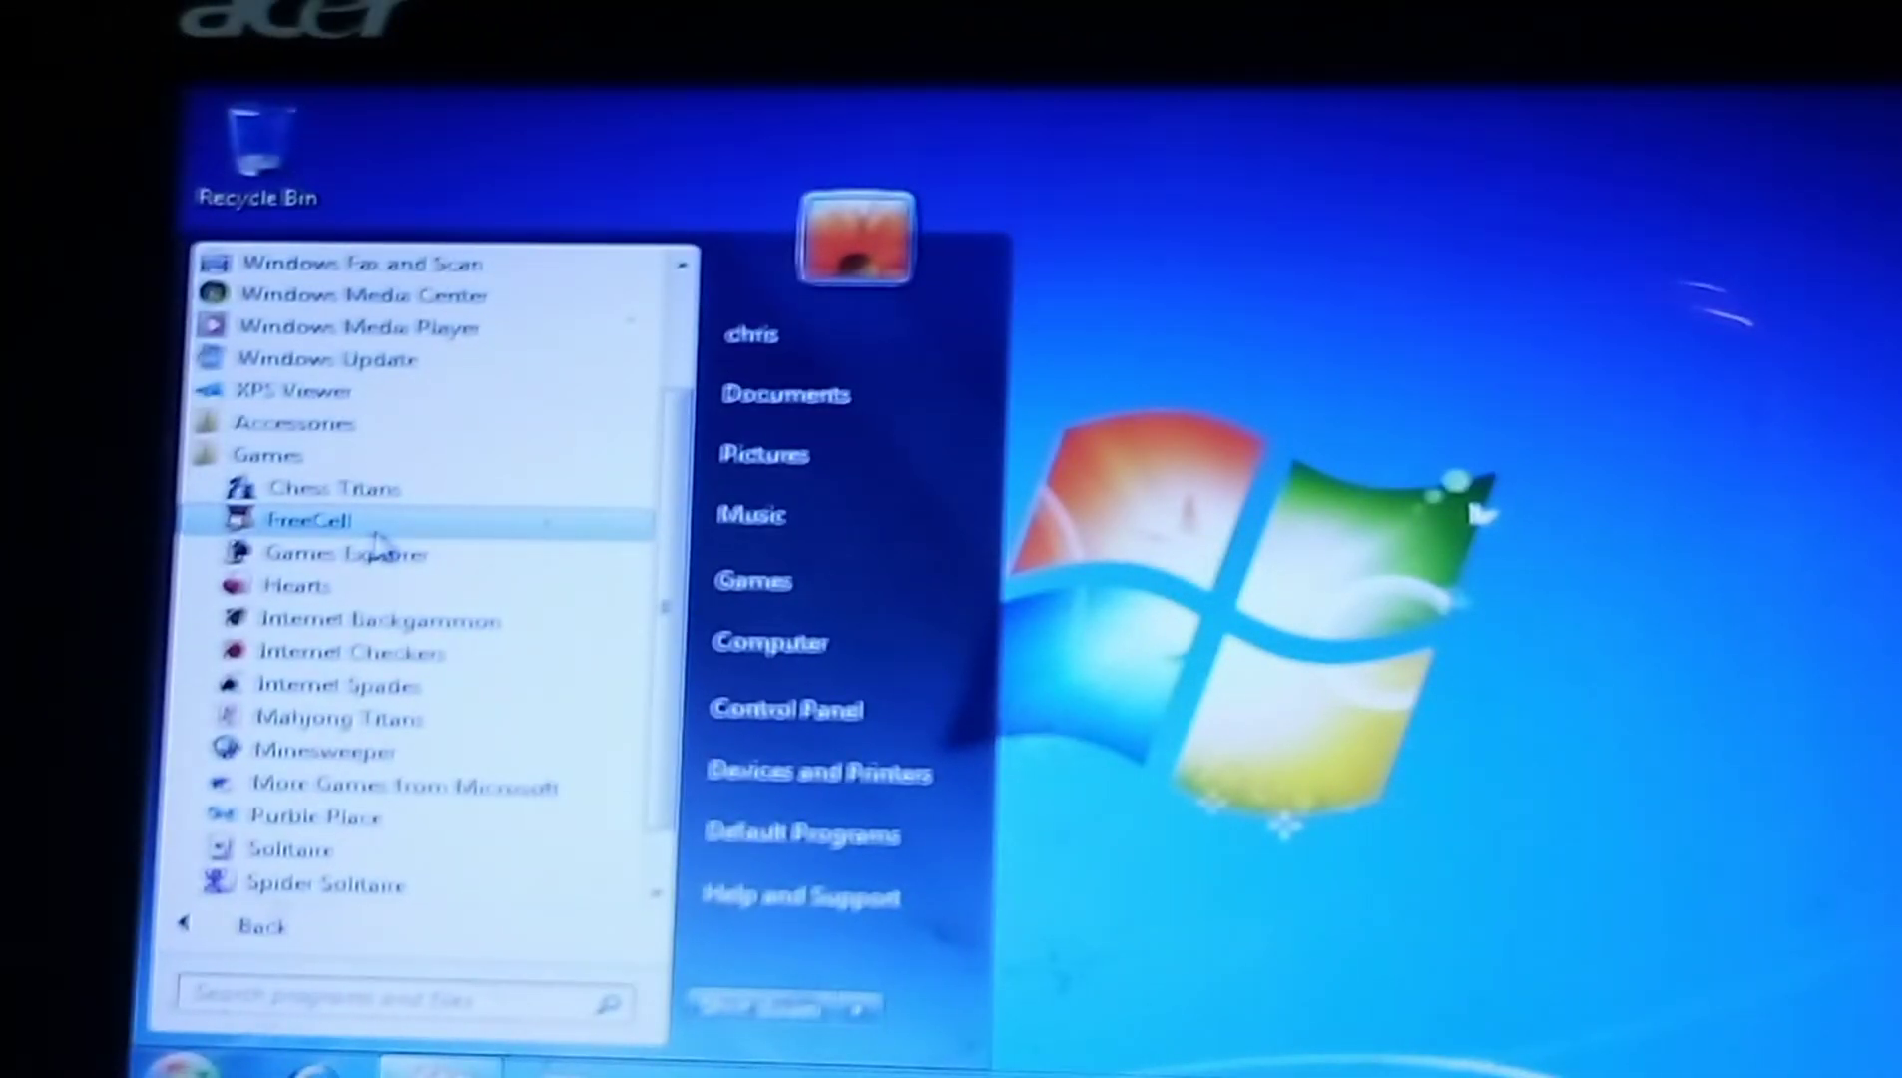
mouse_move(325, 487)
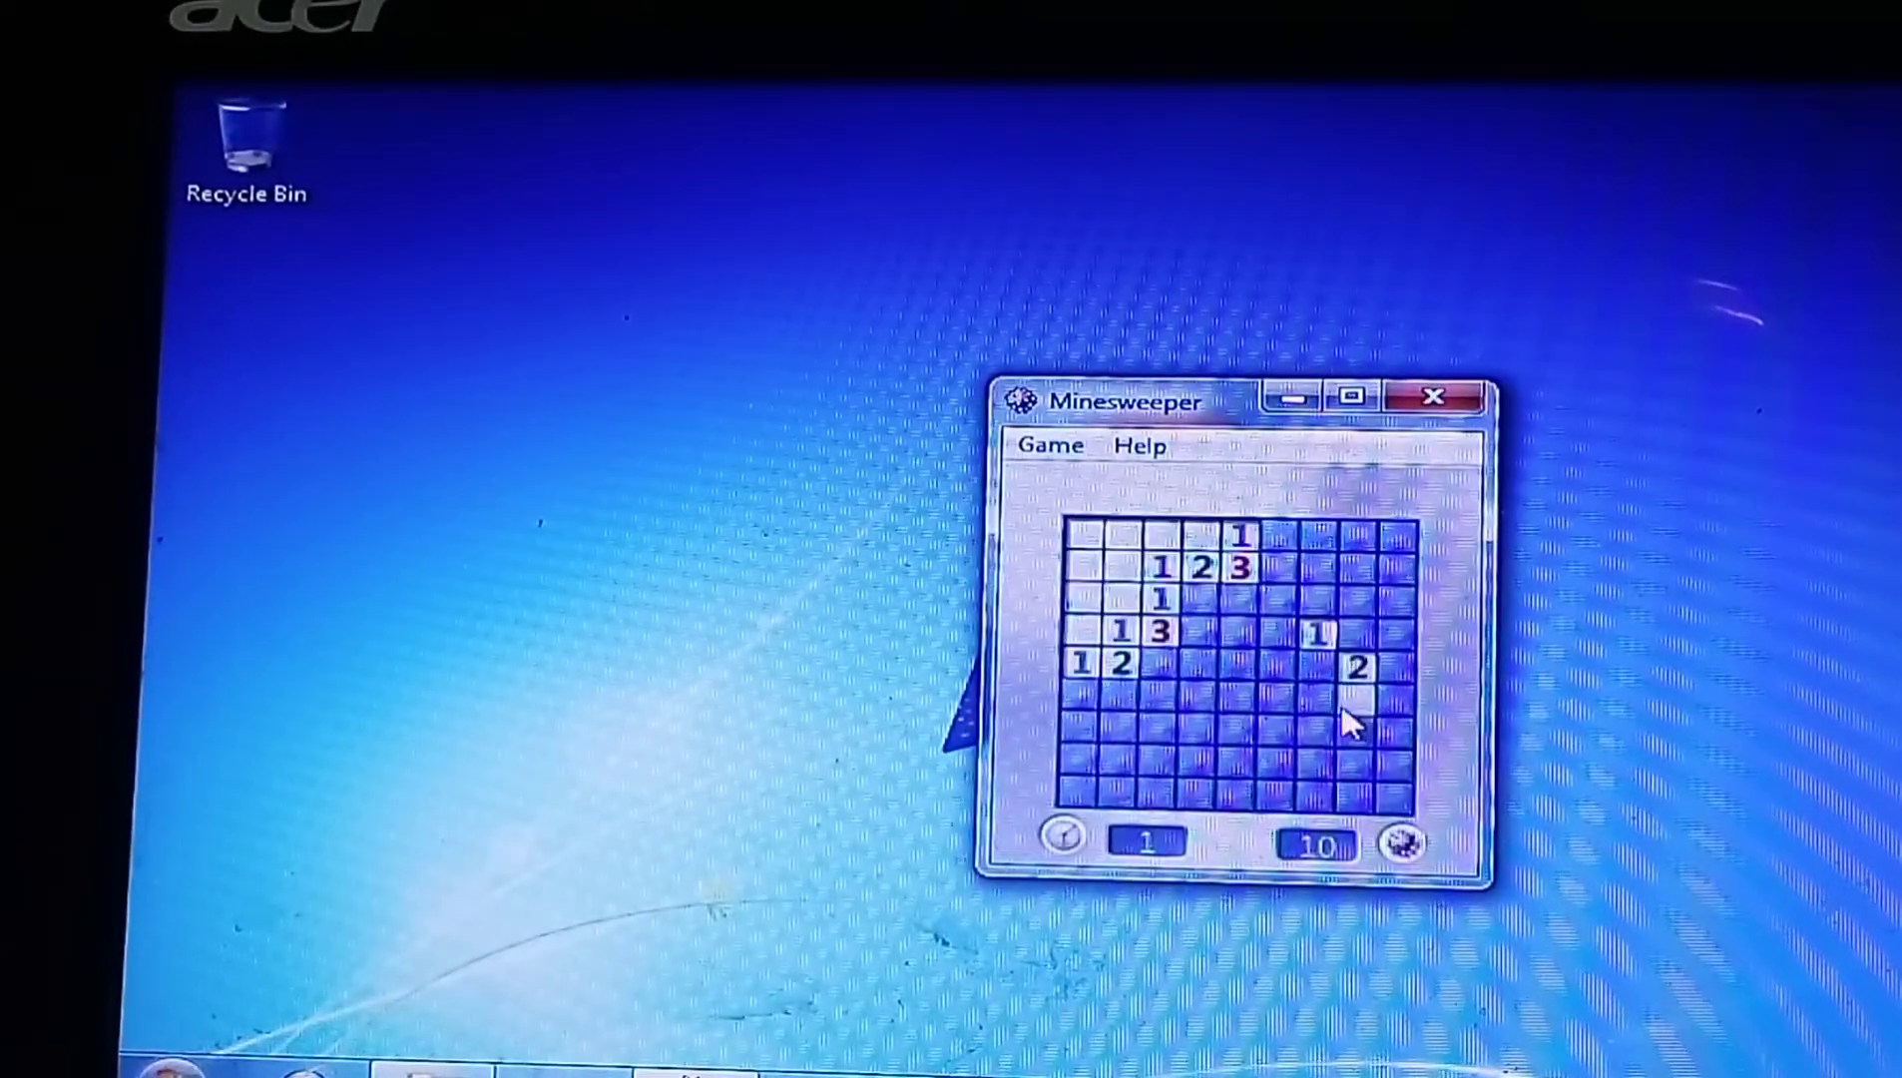
- Uncover a minefield square that loses the game and dismiss the Game Lost summary
left_click(1350, 723)
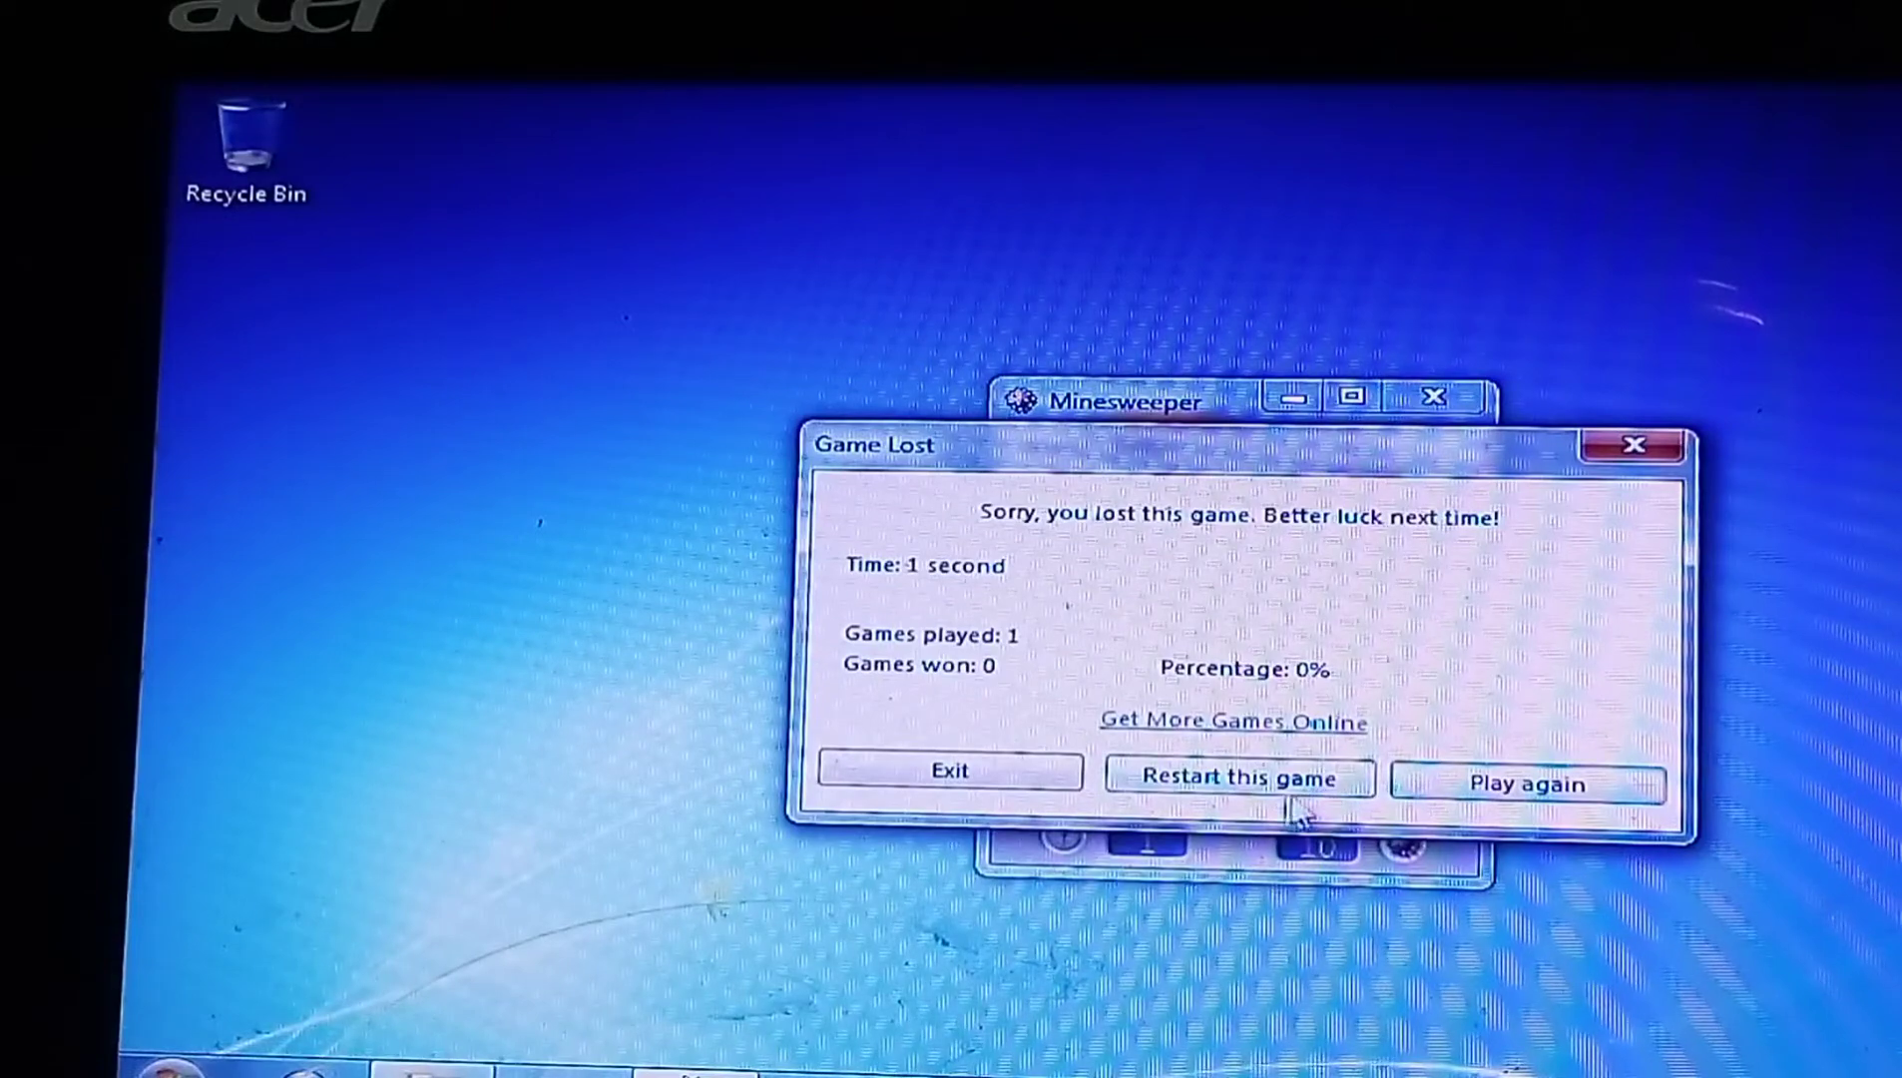
left_click(950, 777)
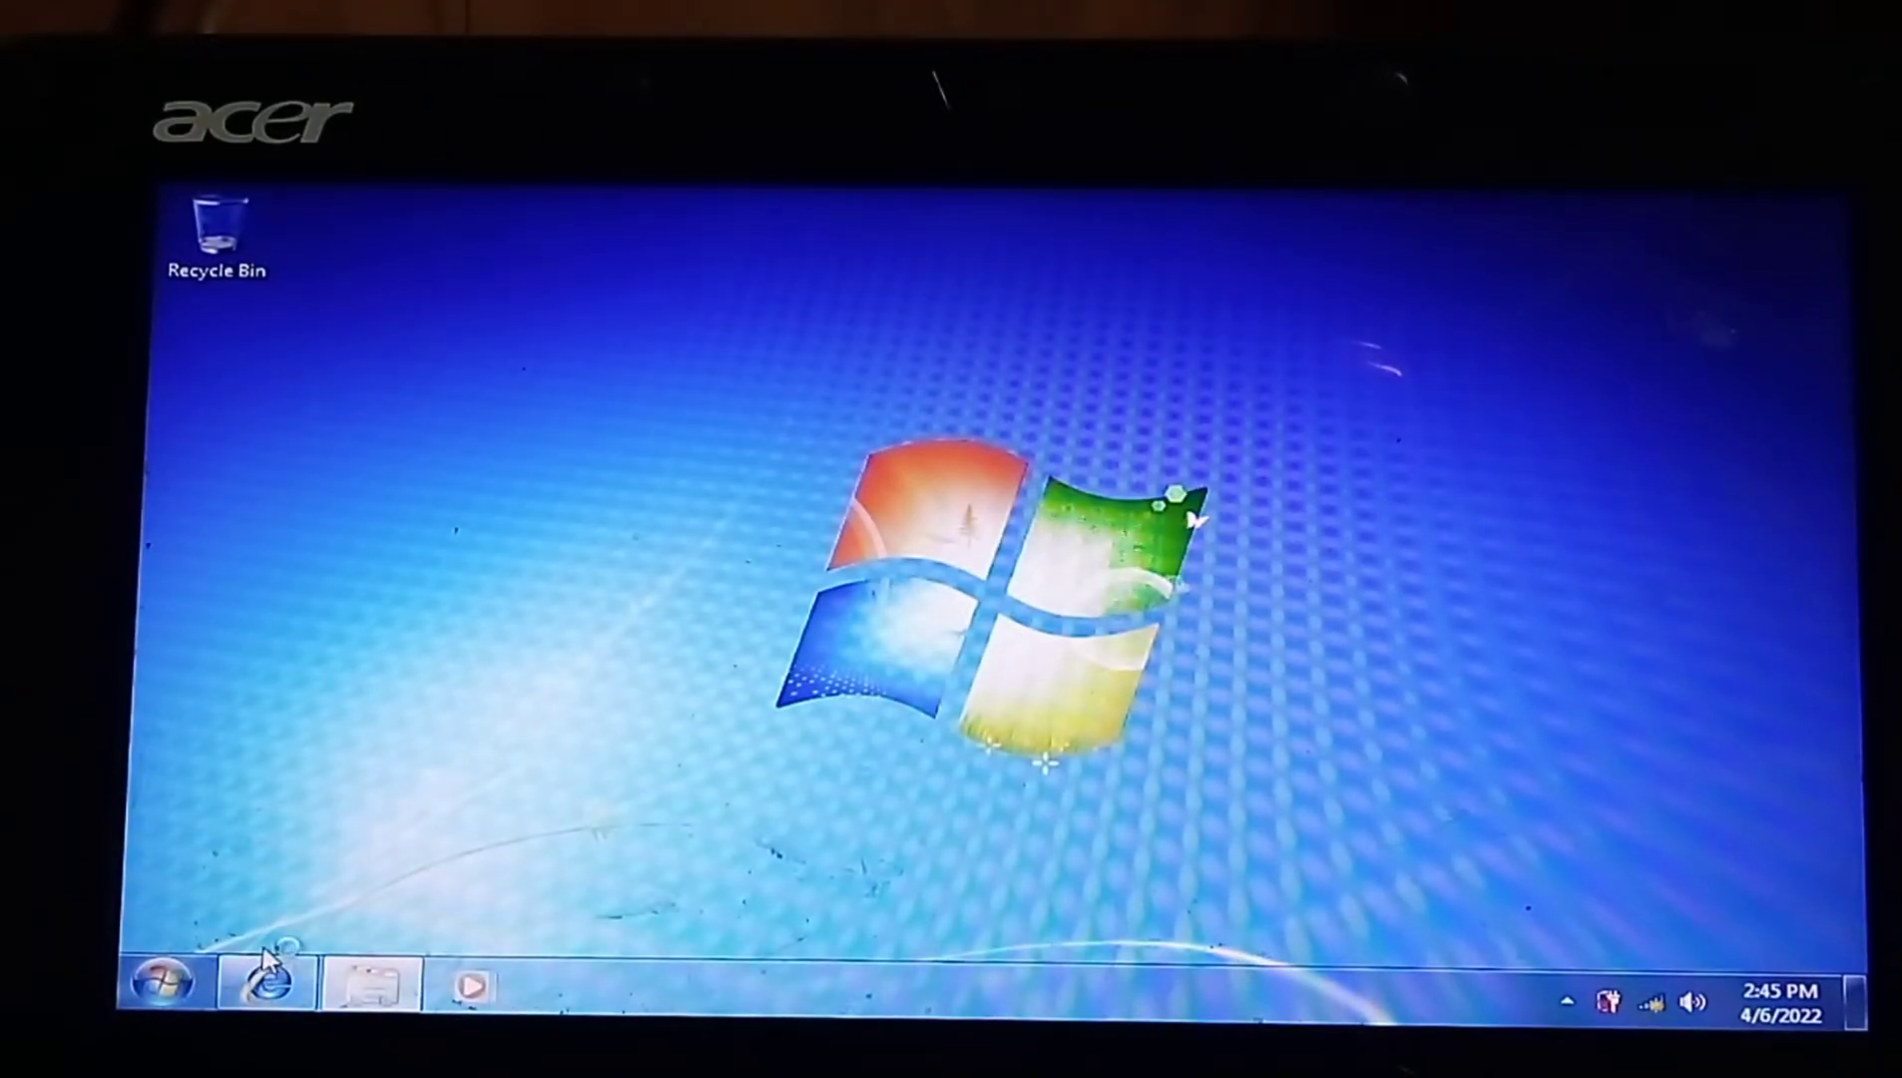
left_click(265, 984)
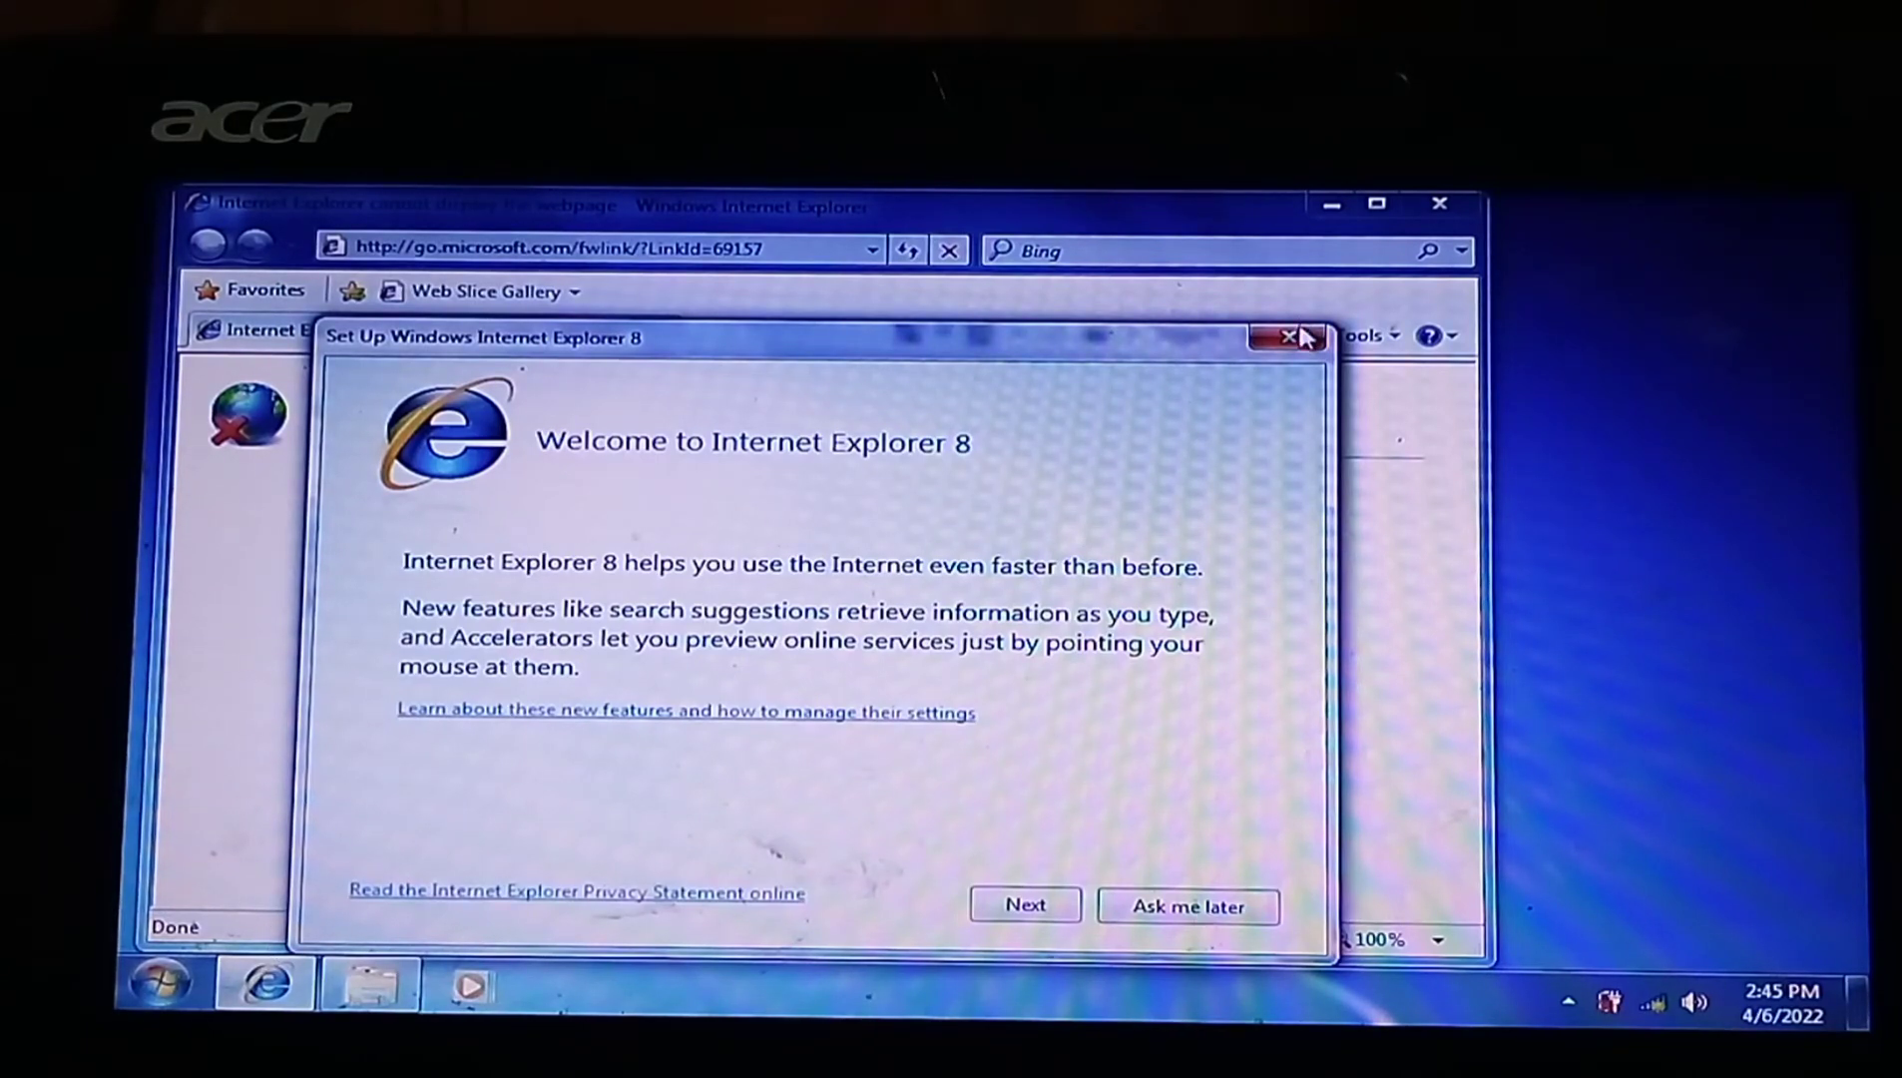
left_click(1282, 338)
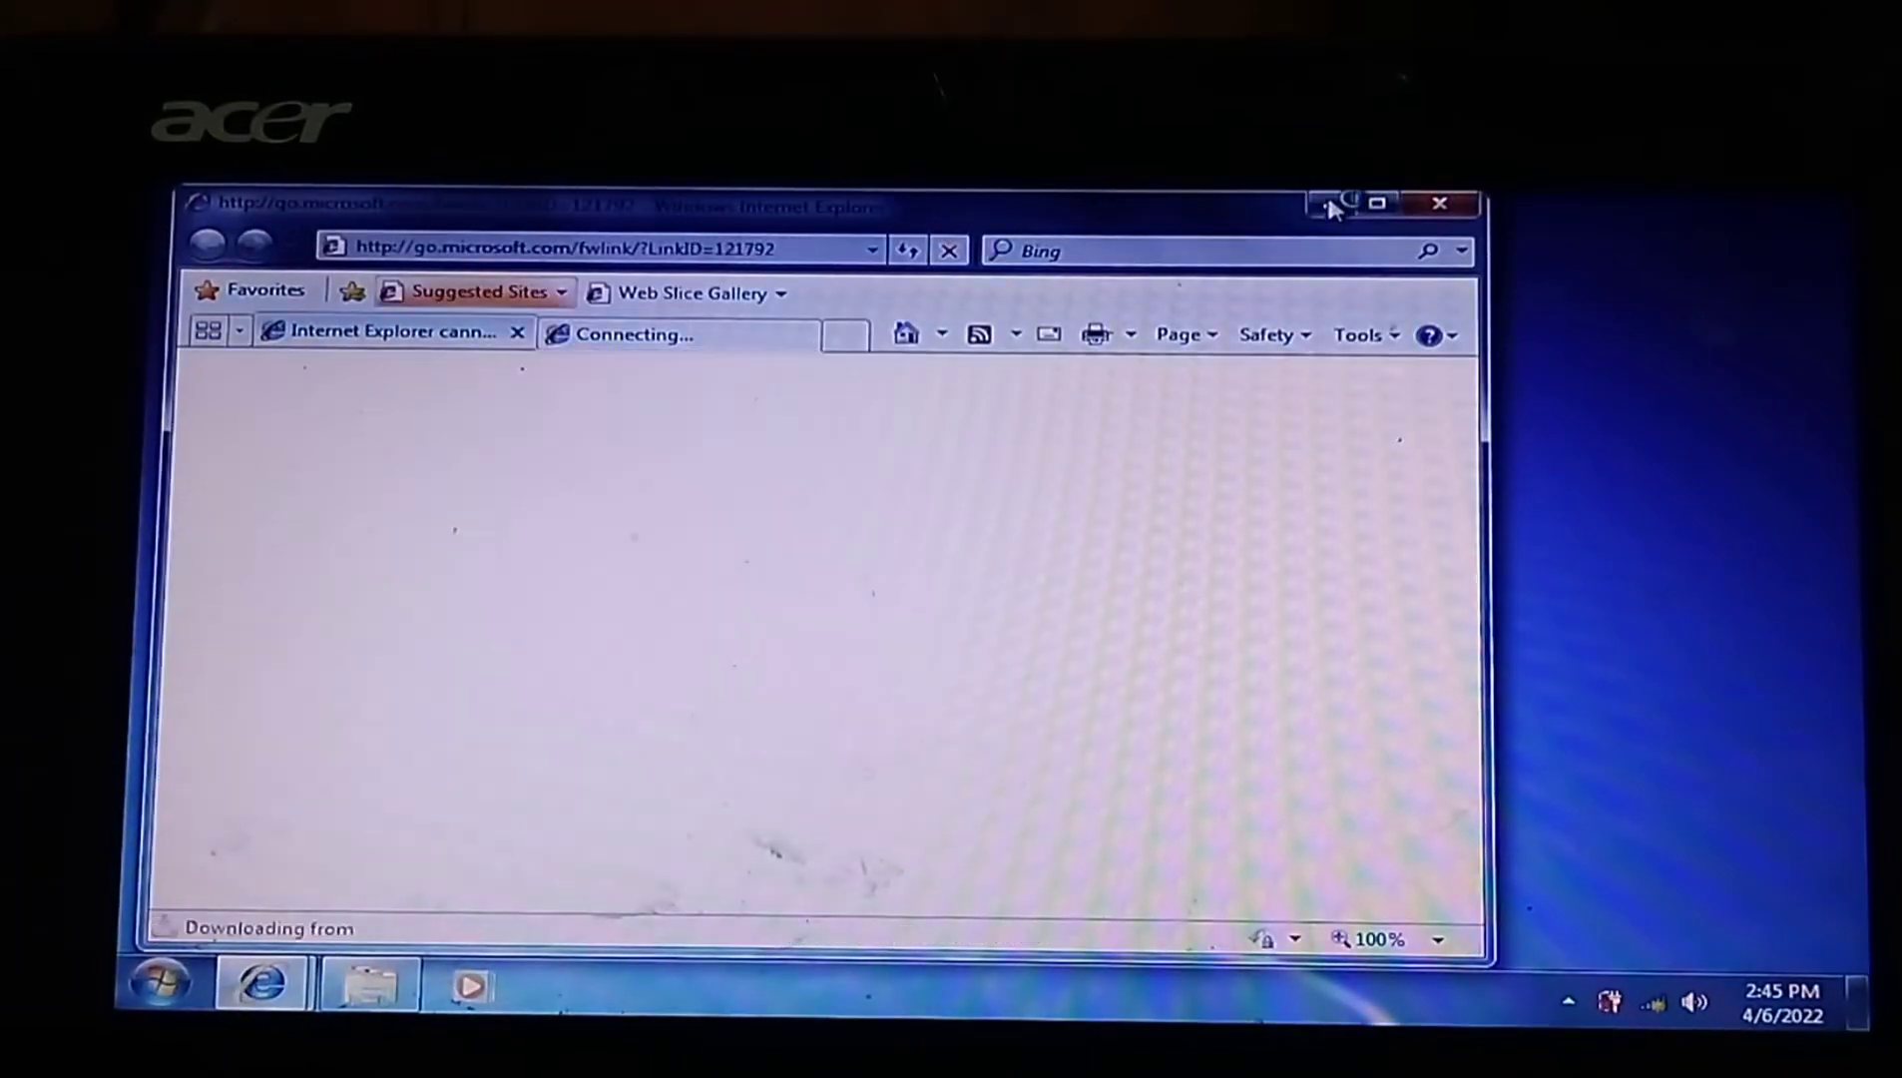
left_click(1439, 203)
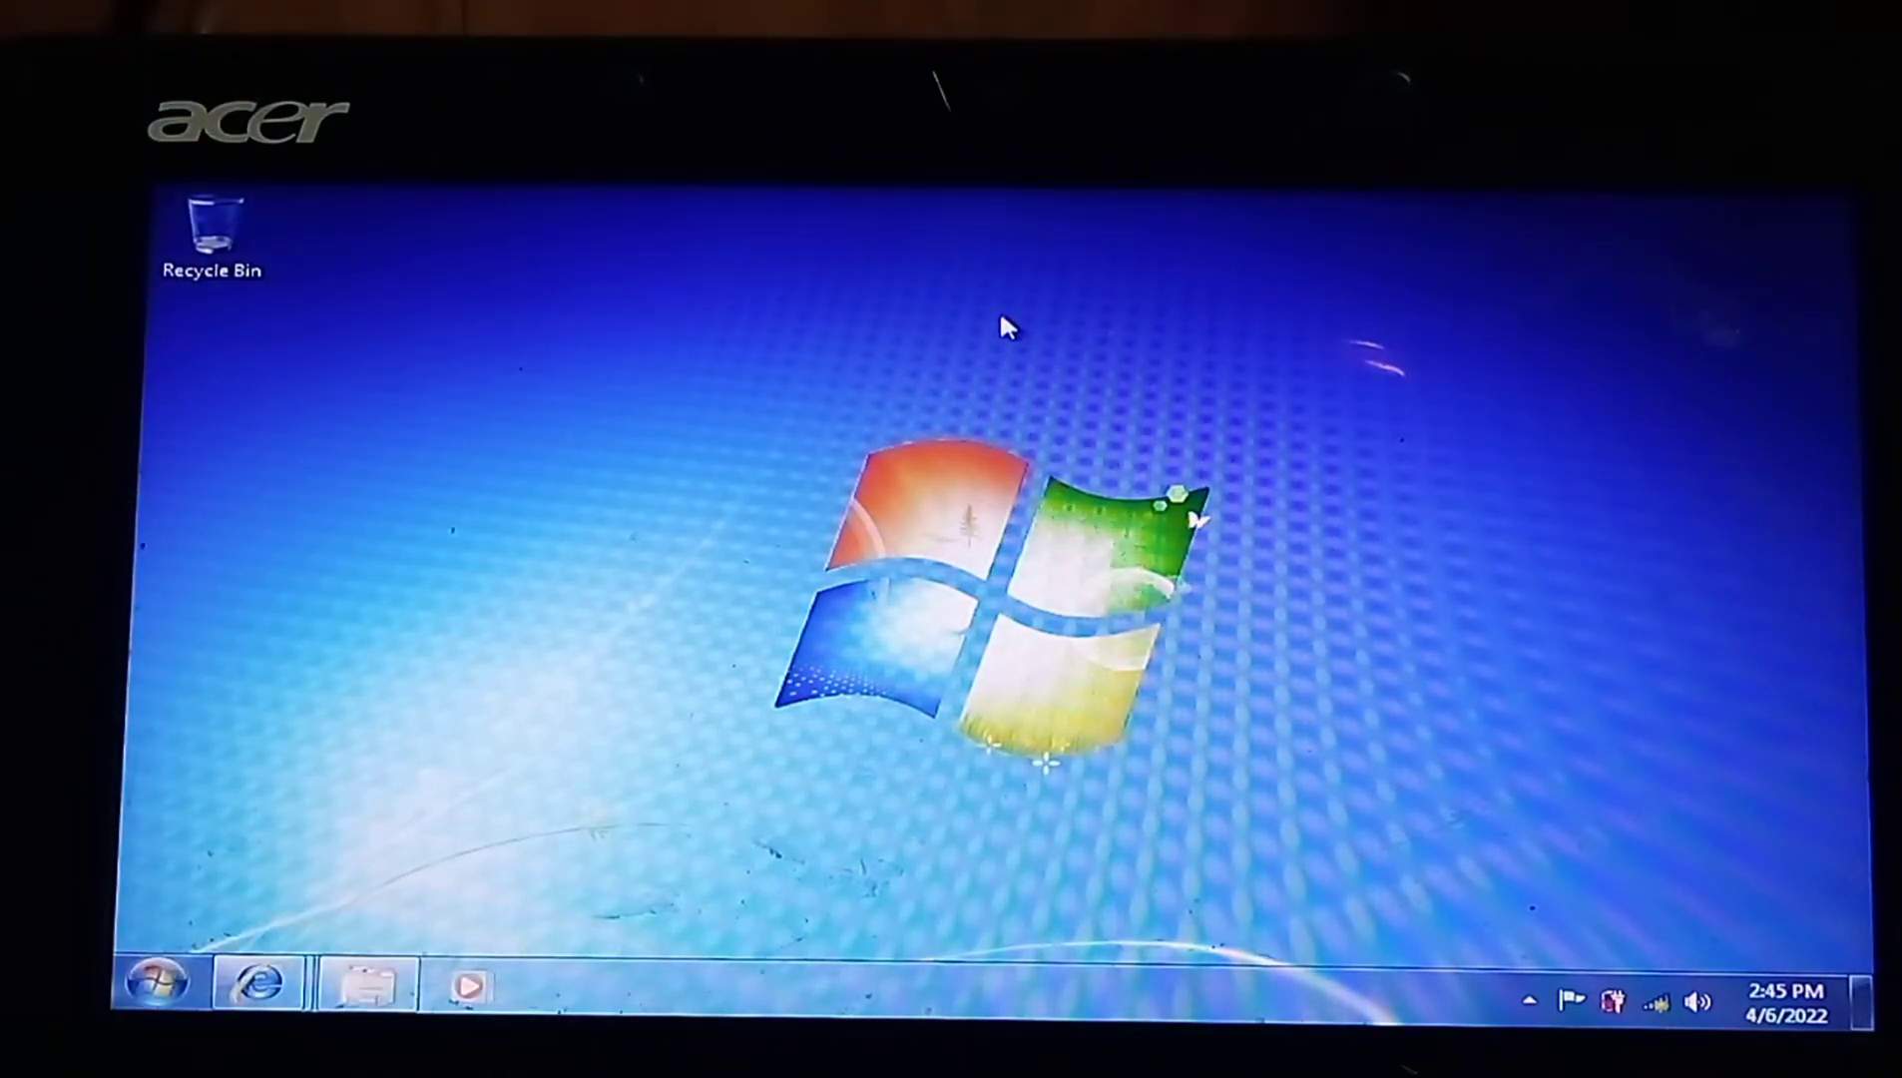
- Show All Programs from the Start menu, listing Desktop Gadget Gallery, Windows Update and Accessories
left_click(154, 984)
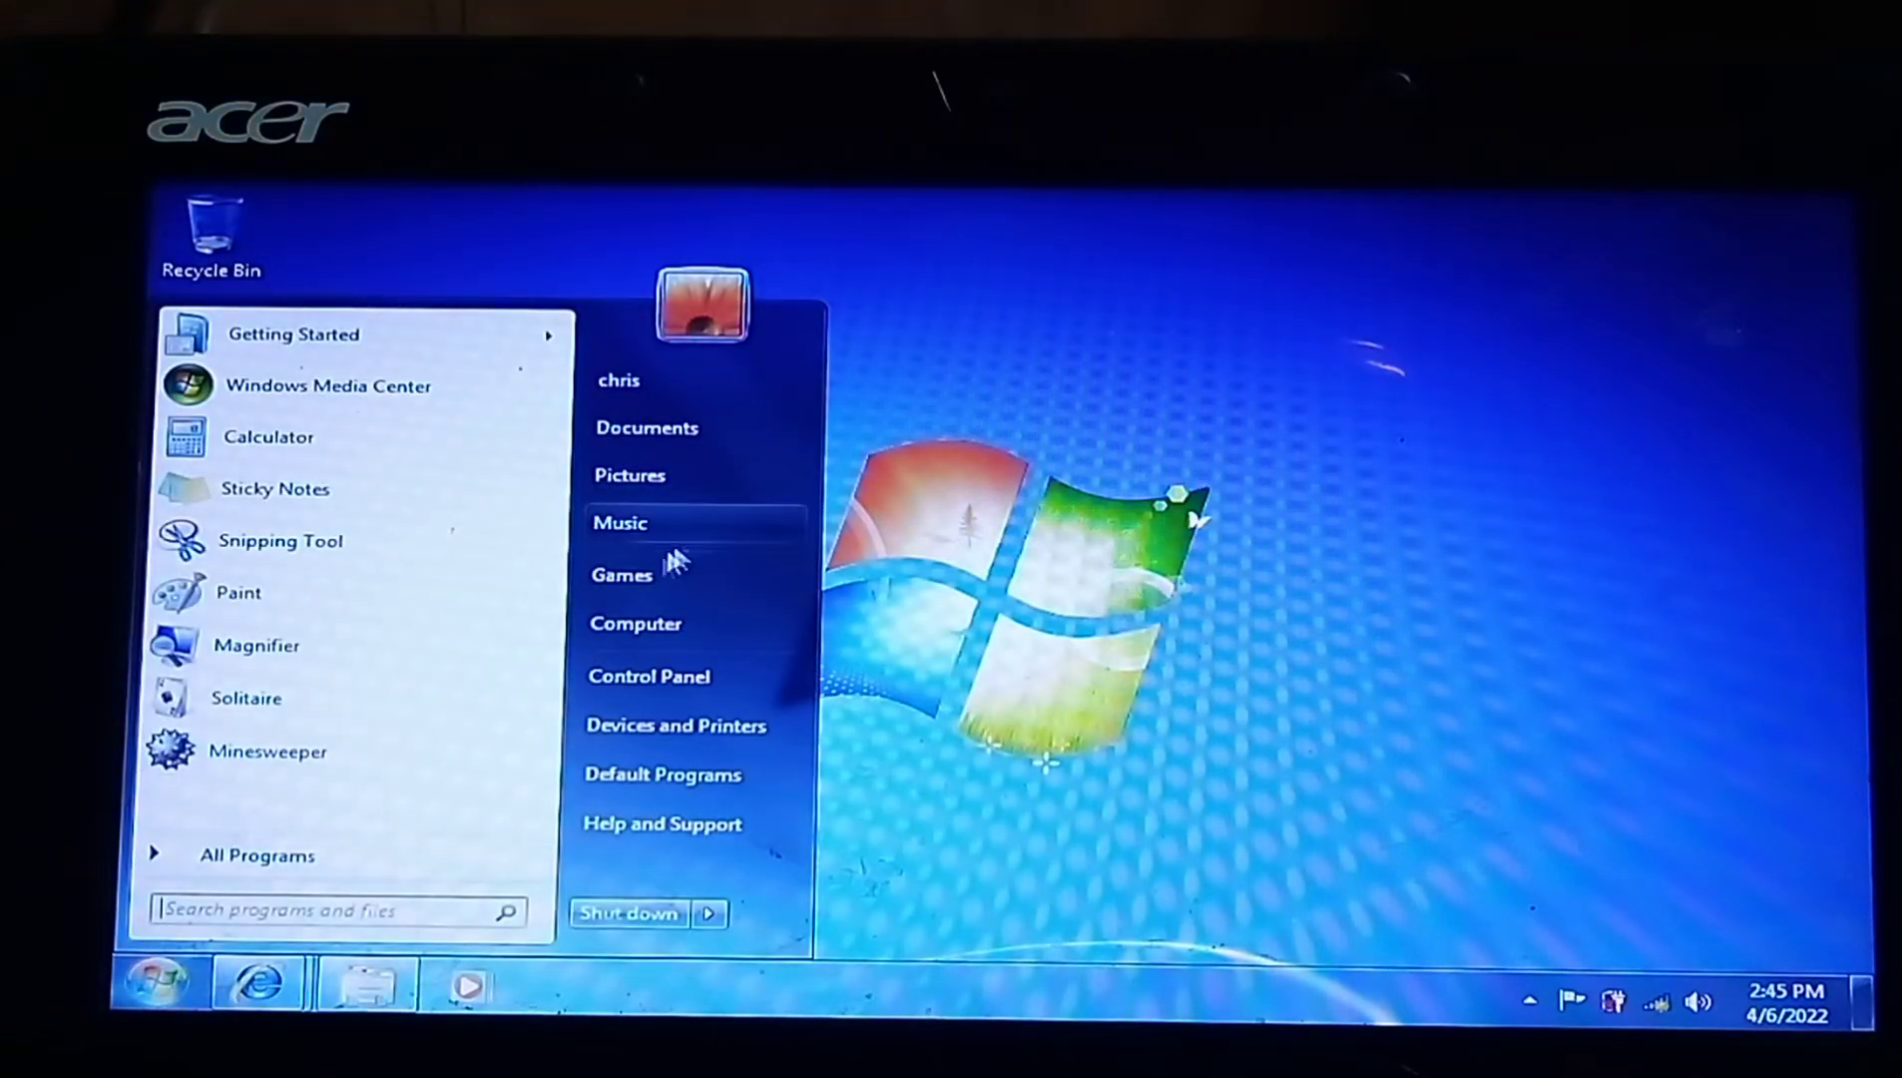
mouse_move(345, 862)
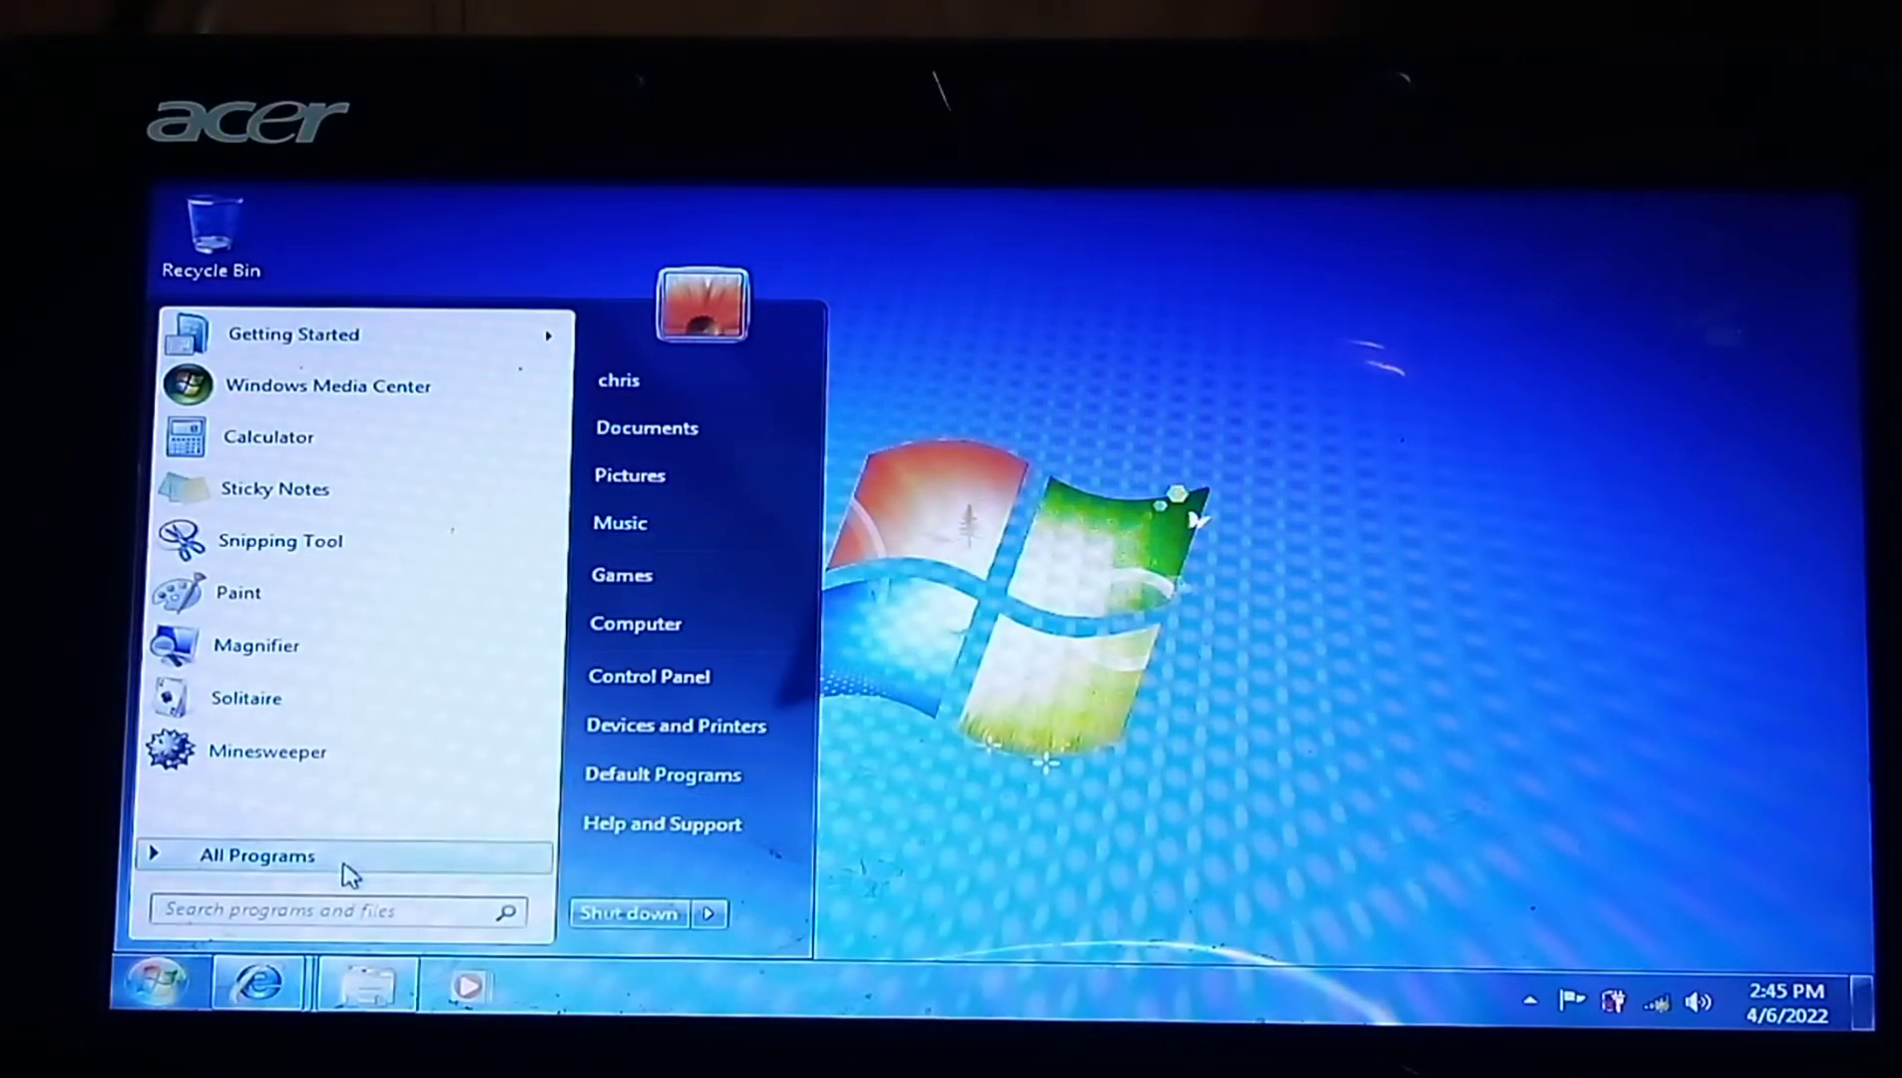
left_click(255, 854)
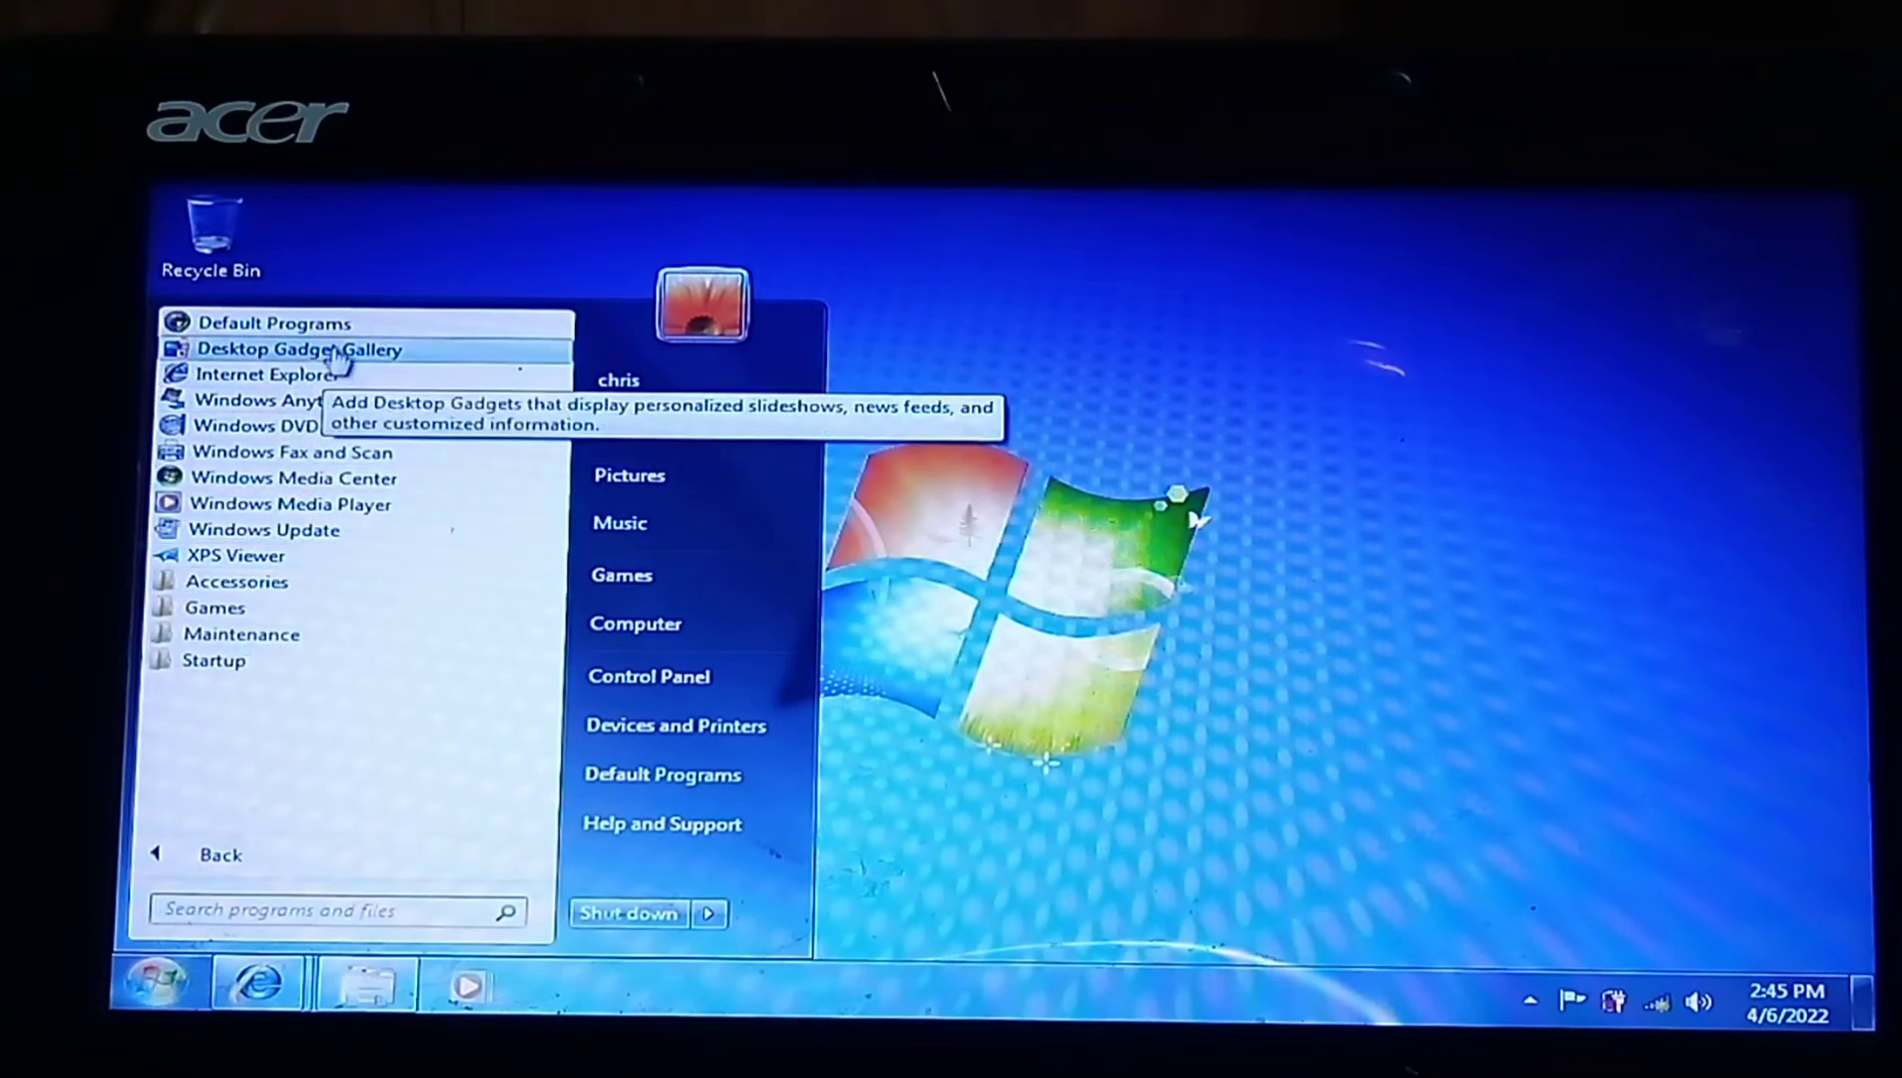
mouse_move(922, 760)
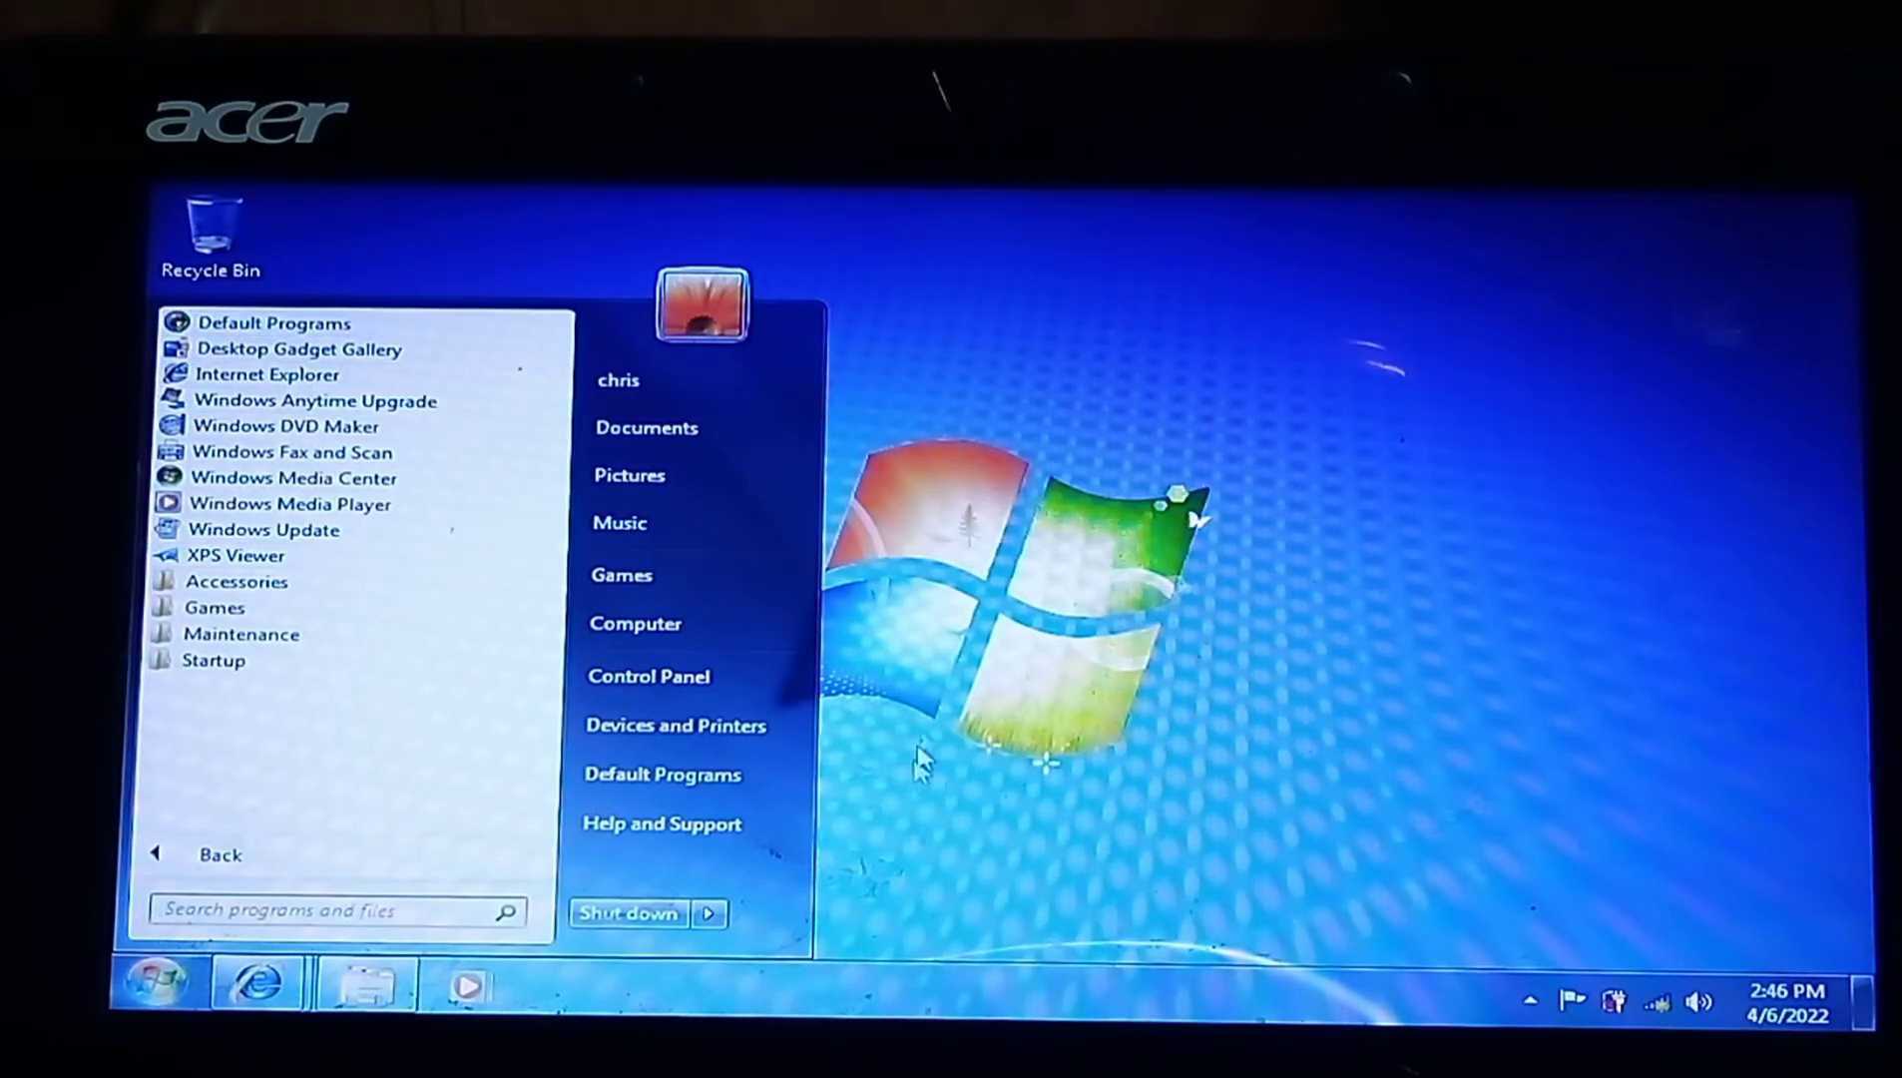